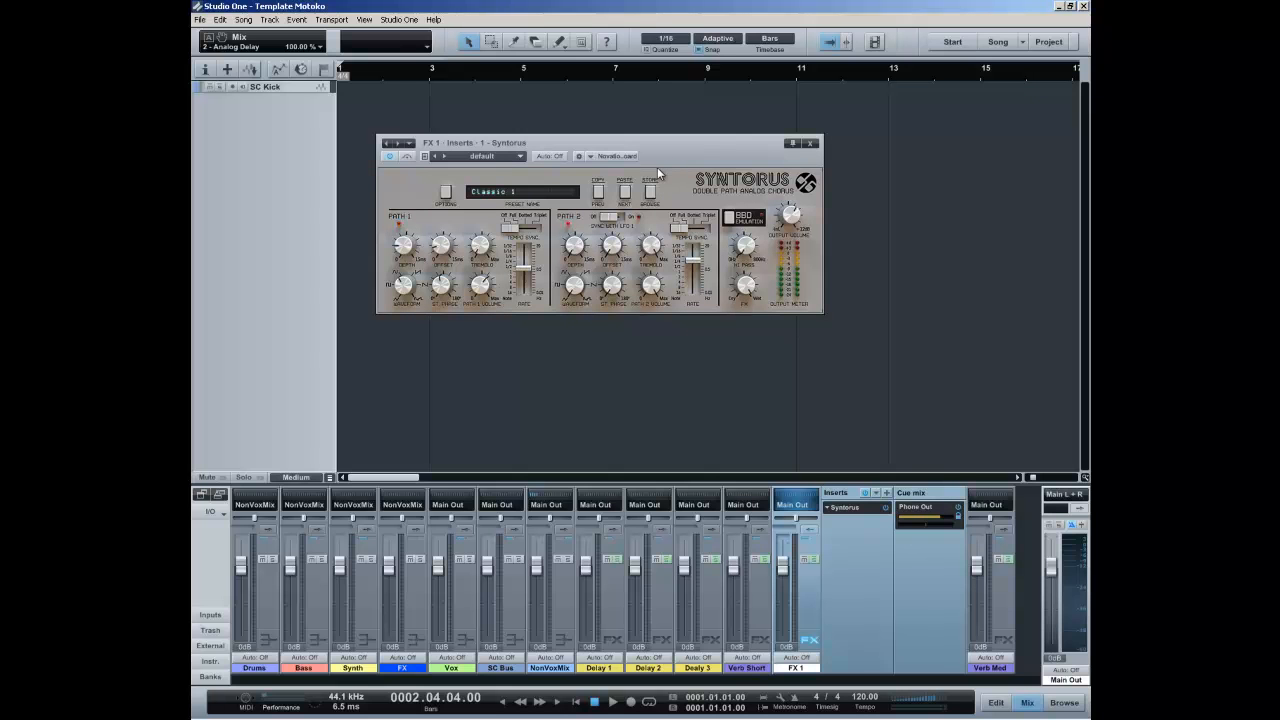
mouse_move(812, 144)
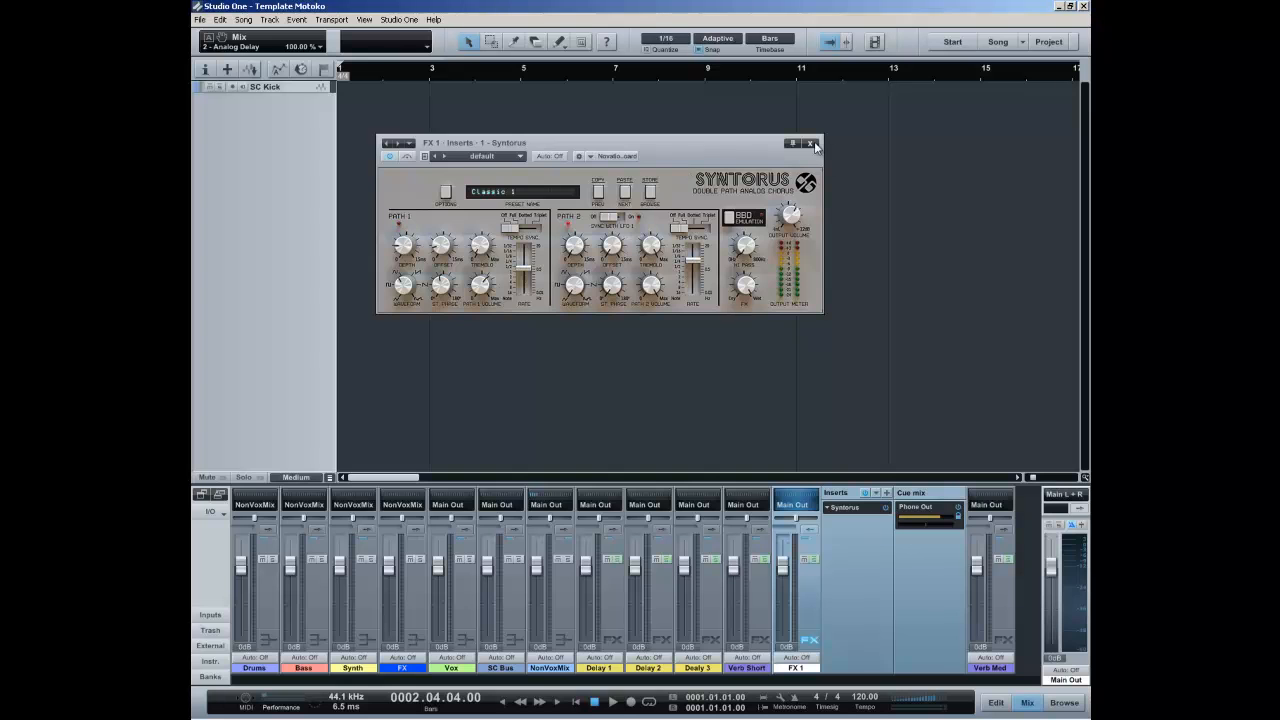
Step: Close the Syntorus plugin window on the FX 1 channel
left_click(810, 144)
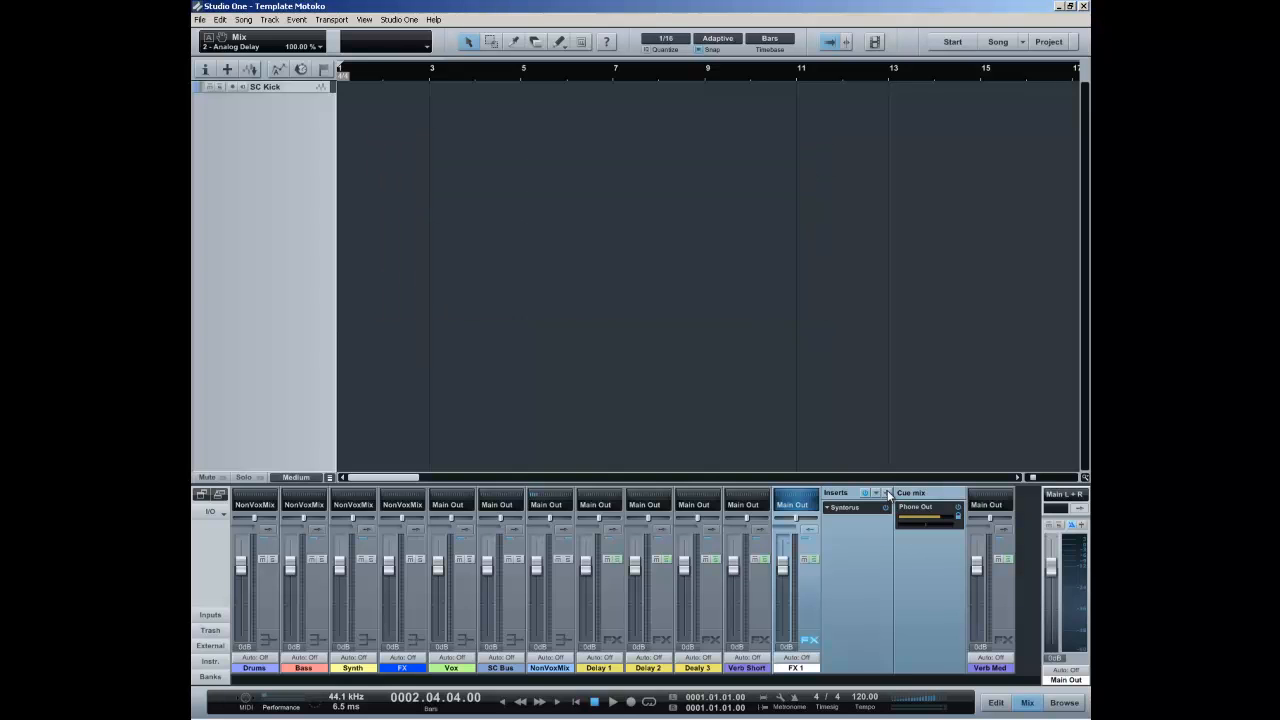
Step: Collapse the FX channel's insert panel and rearrange the bus channel strips
left_click(886, 492)
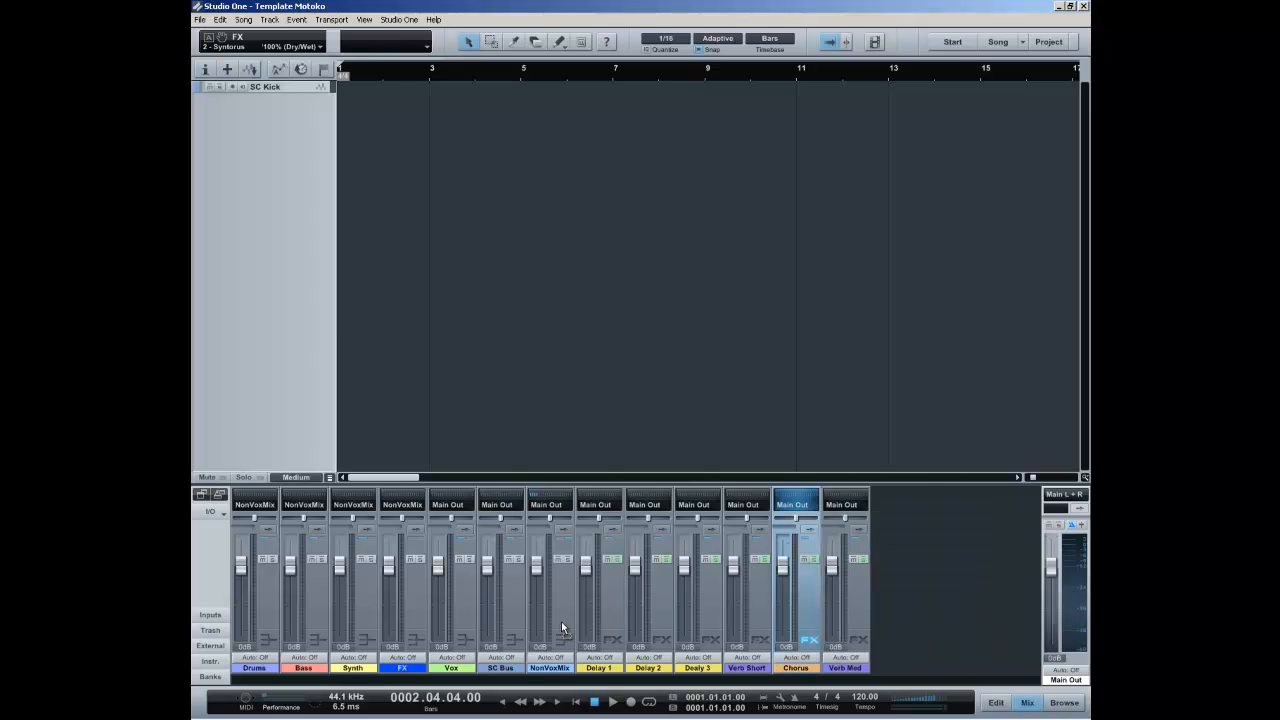
left_click(500, 504)
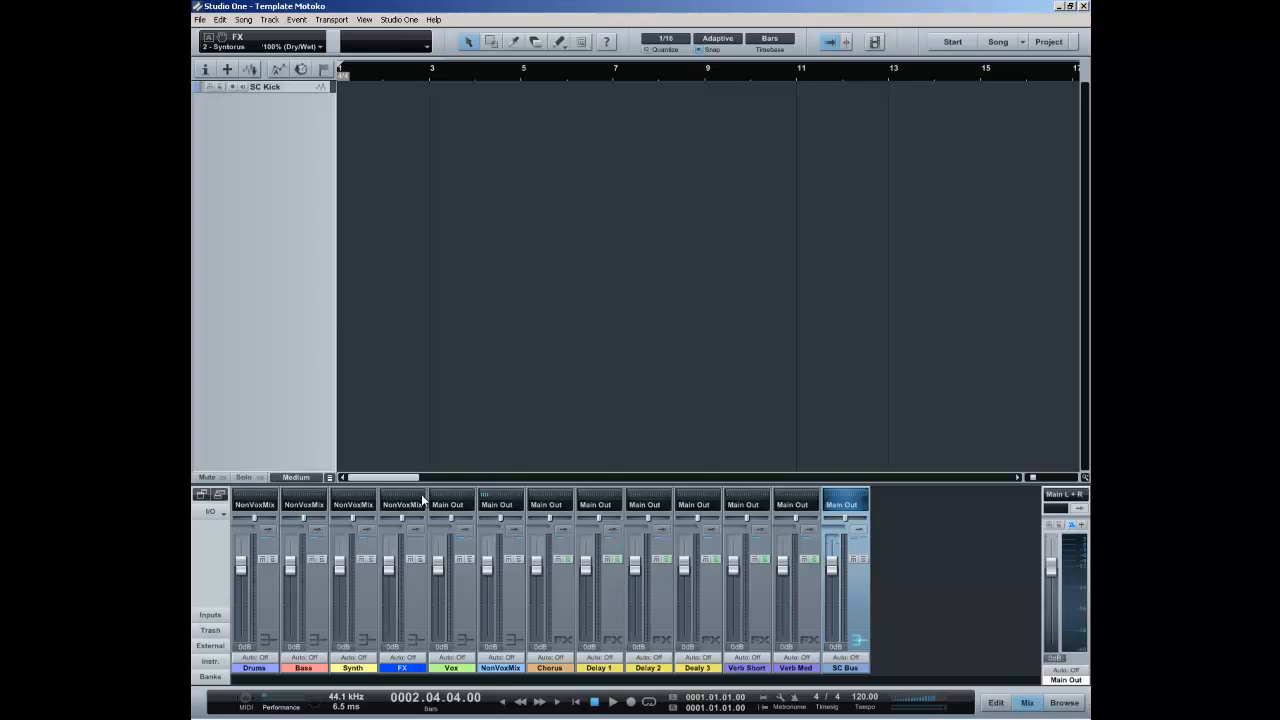
mouse_move(764, 548)
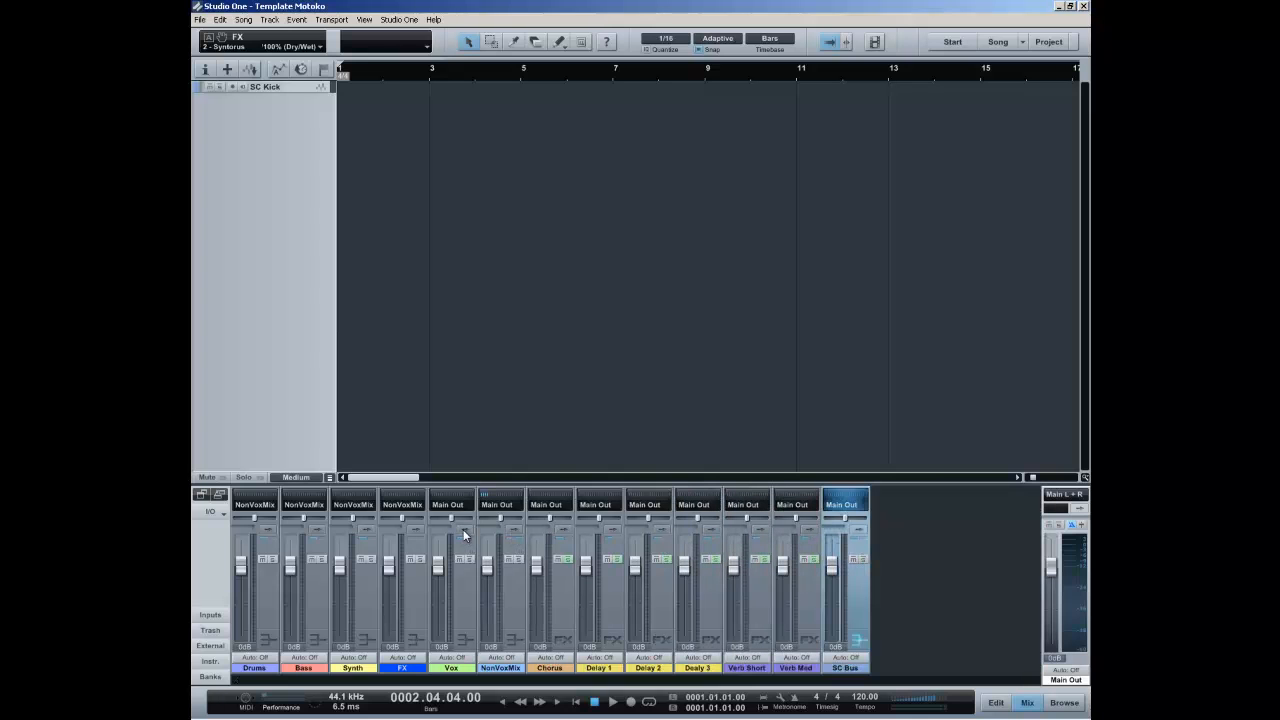
mouse_move(448, 516)
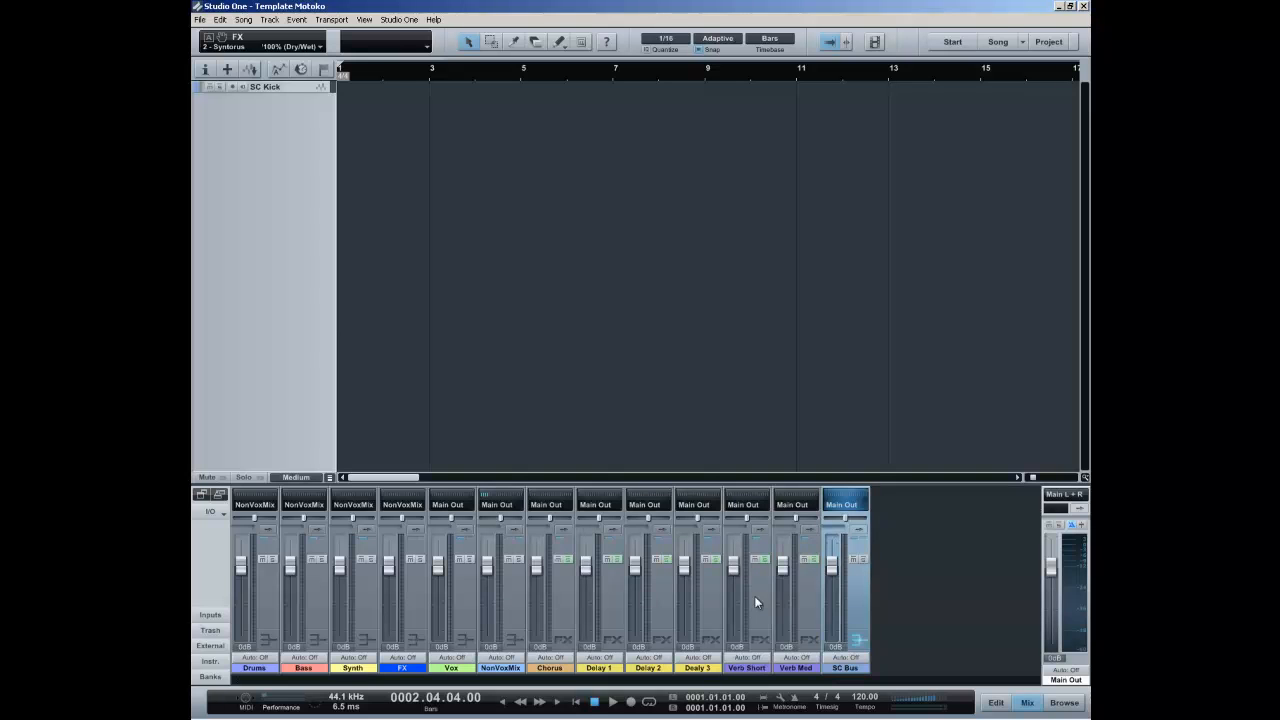
mouse_move(532, 590)
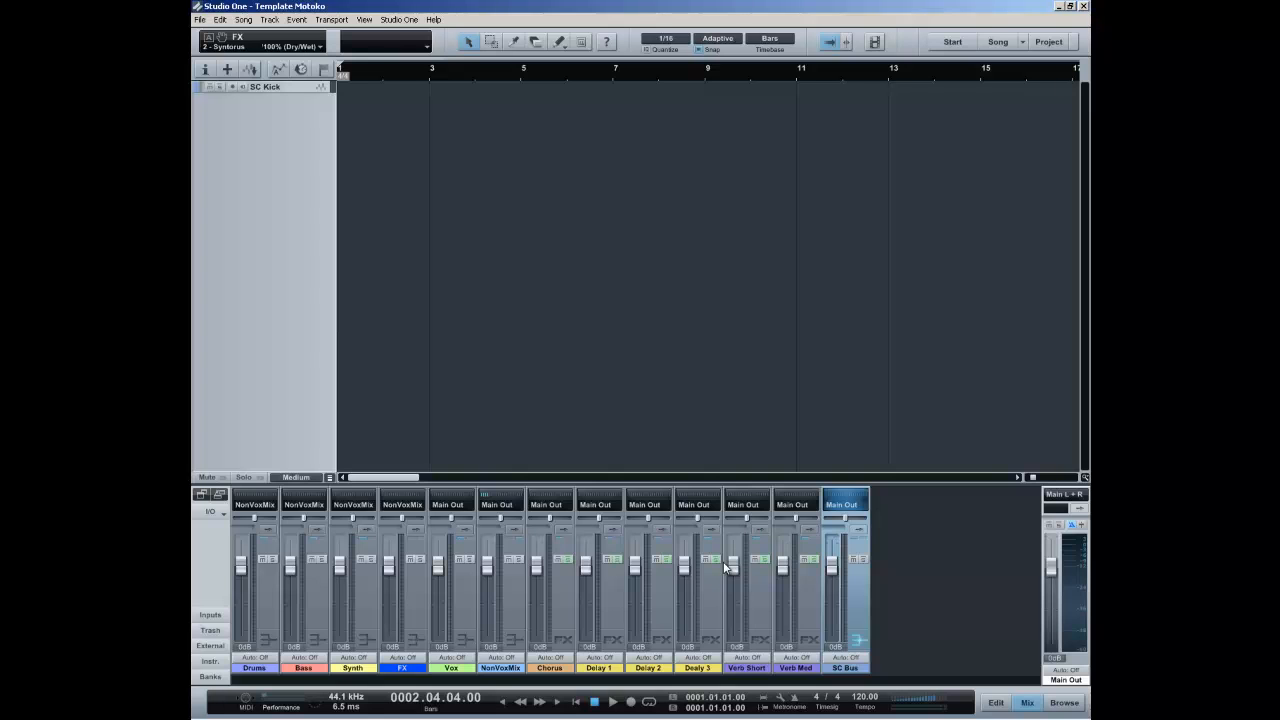
mouse_move(712, 456)
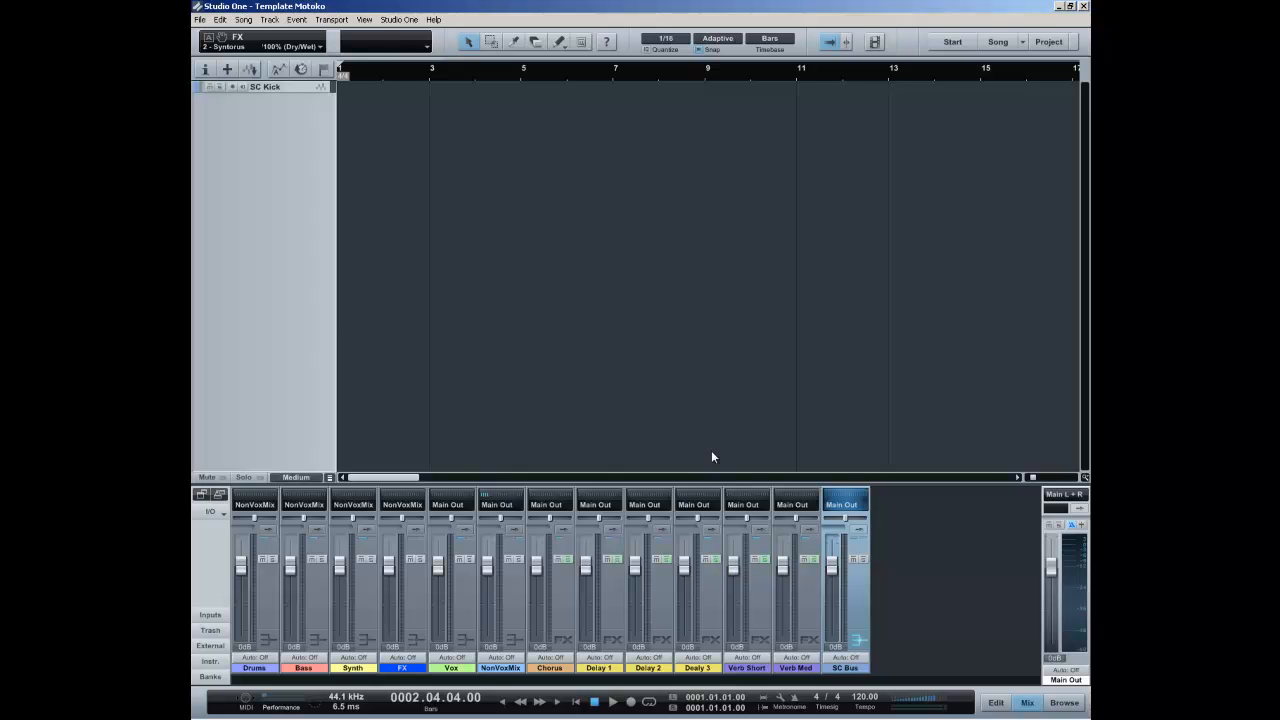
mouse_move(406, 184)
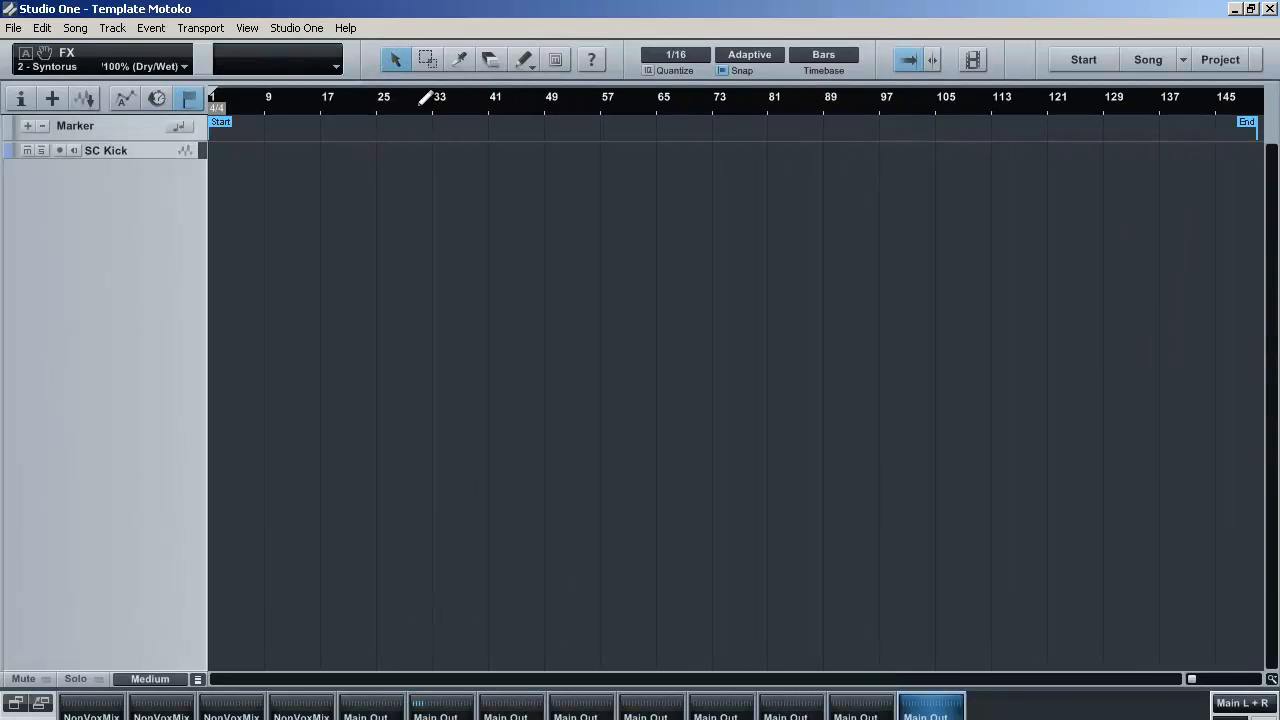
mouse_move(350, 110)
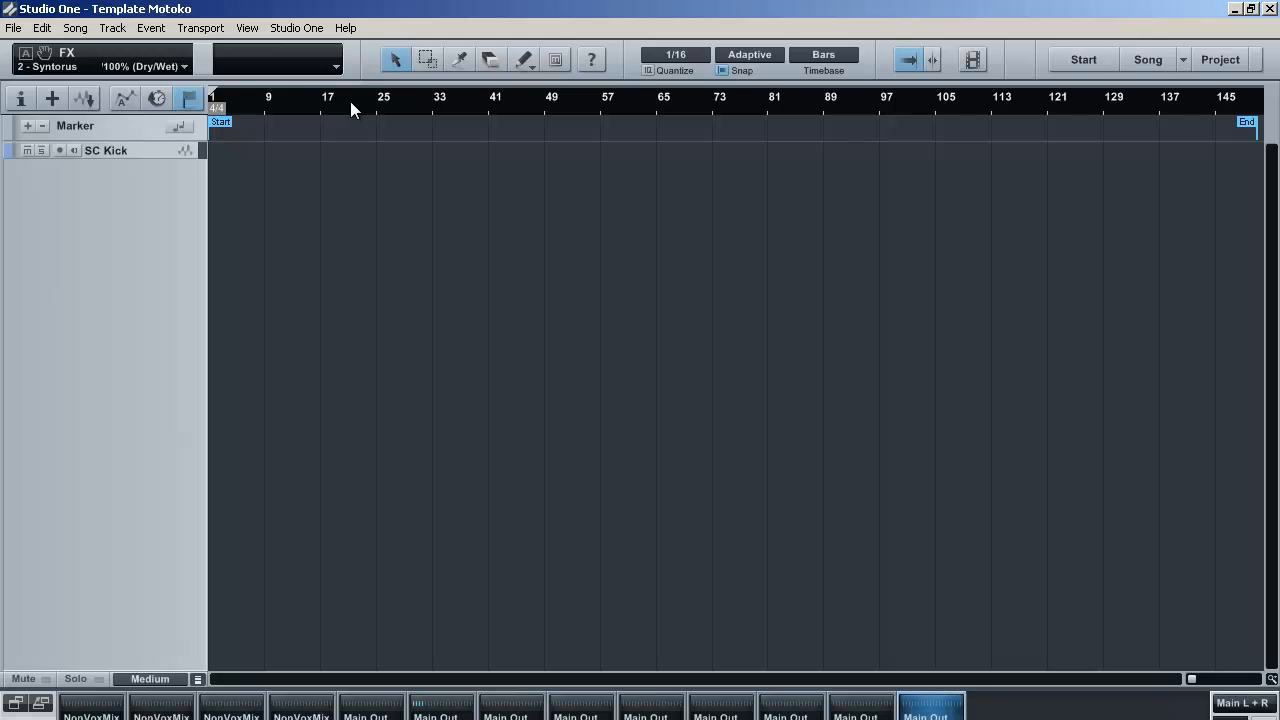
mouse_move(236, 176)
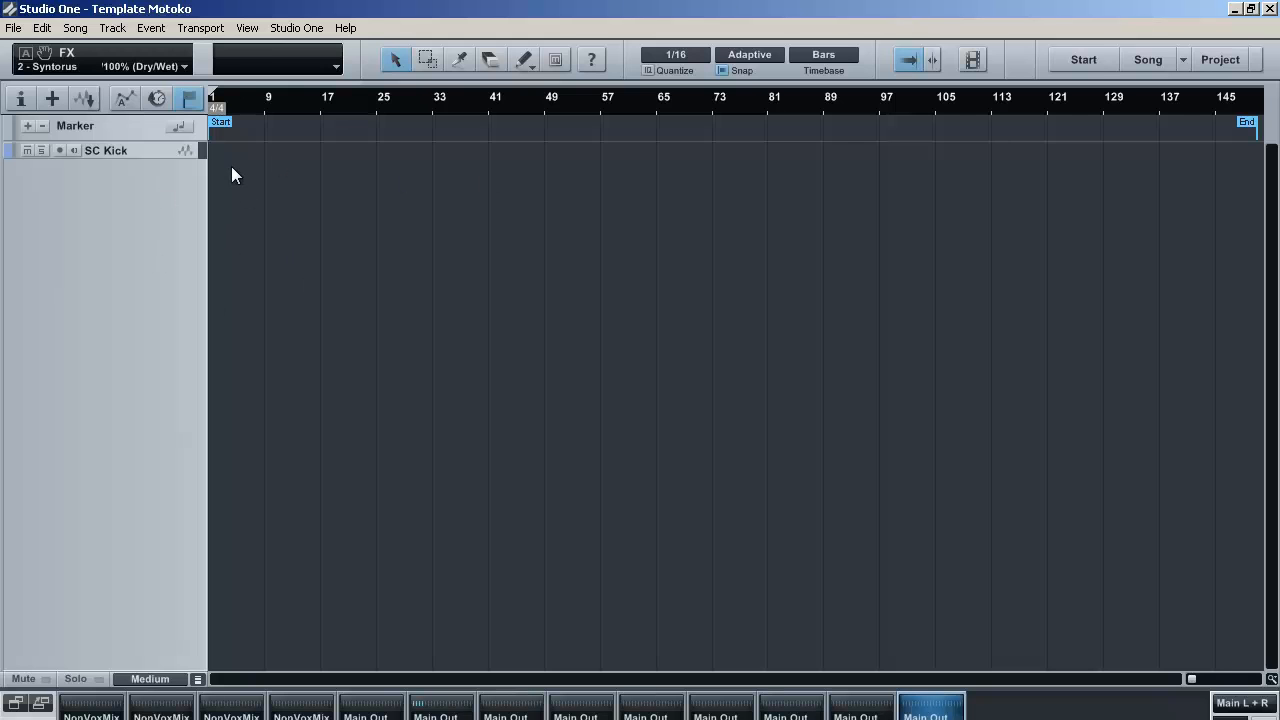
mouse_move(304, 194)
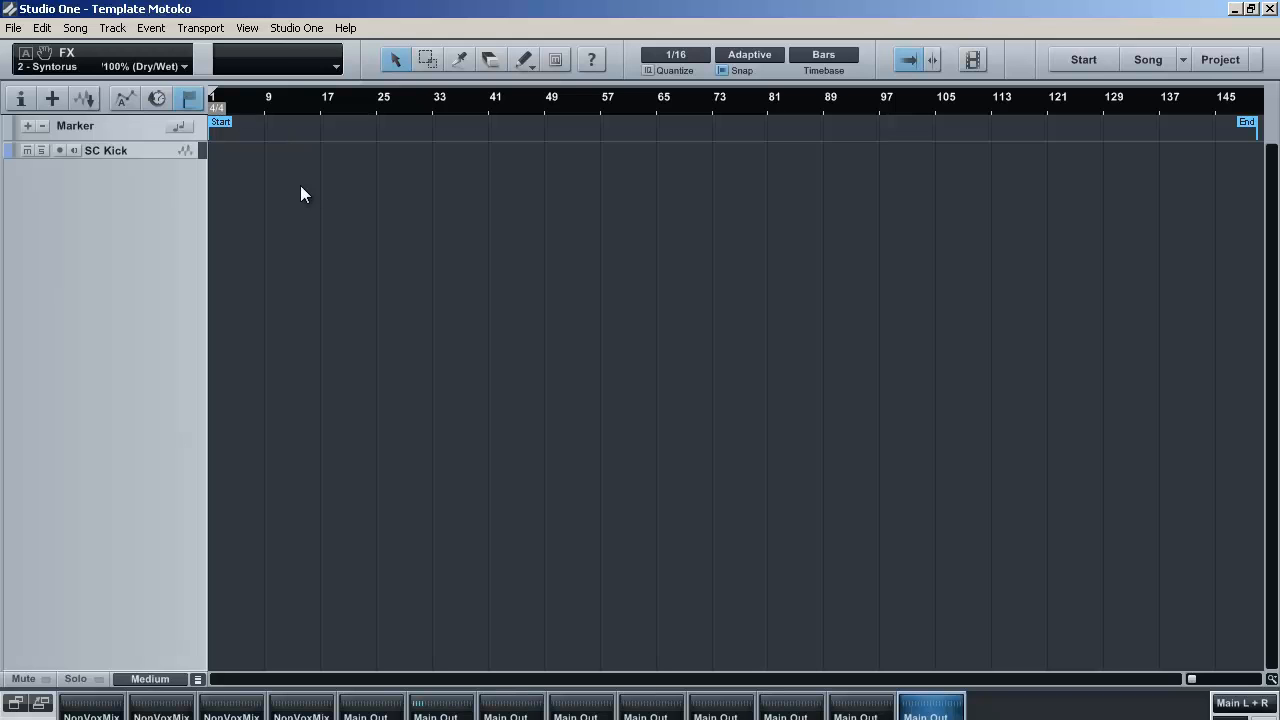
mouse_move(1156, 200)
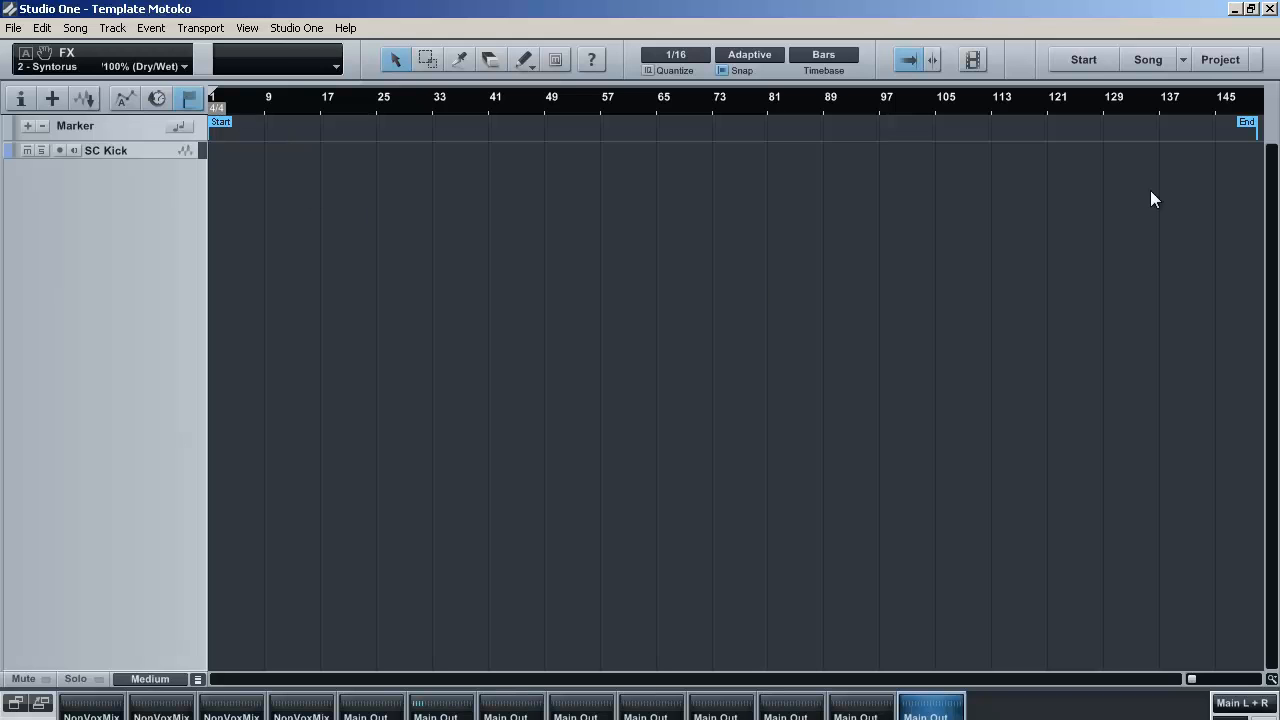
mouse_move(816, 334)
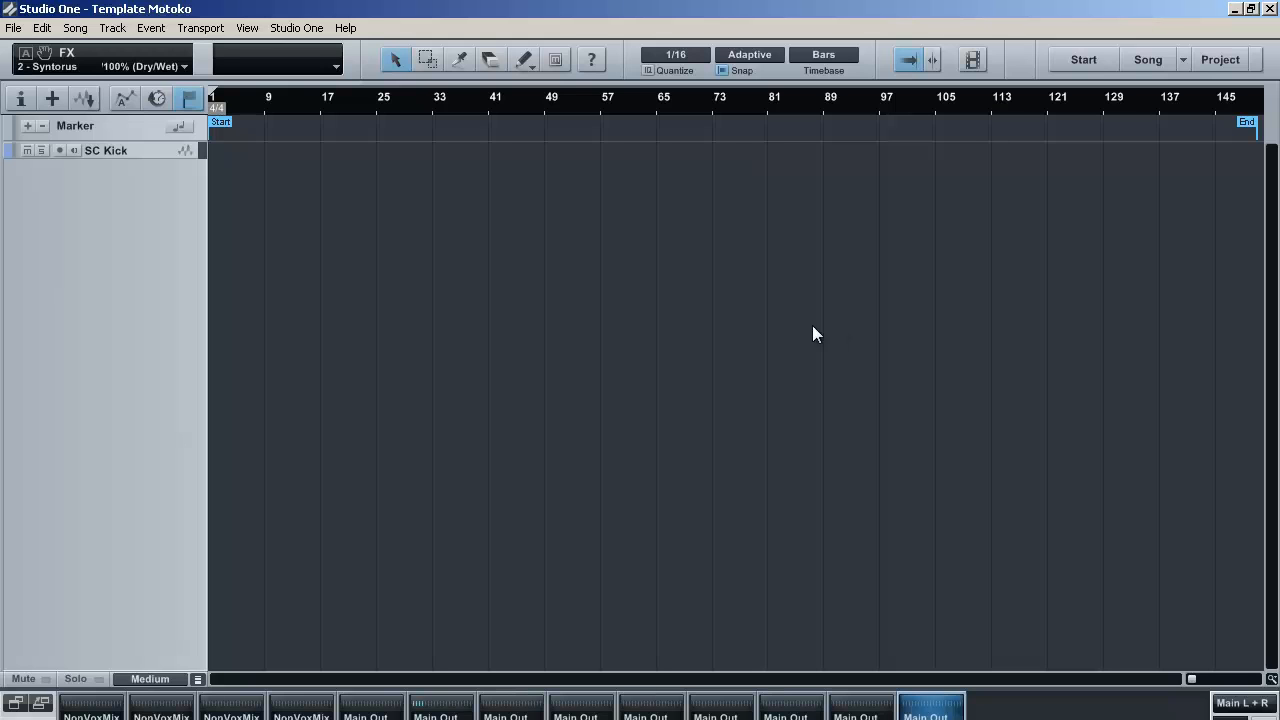
mouse_move(404, 112)
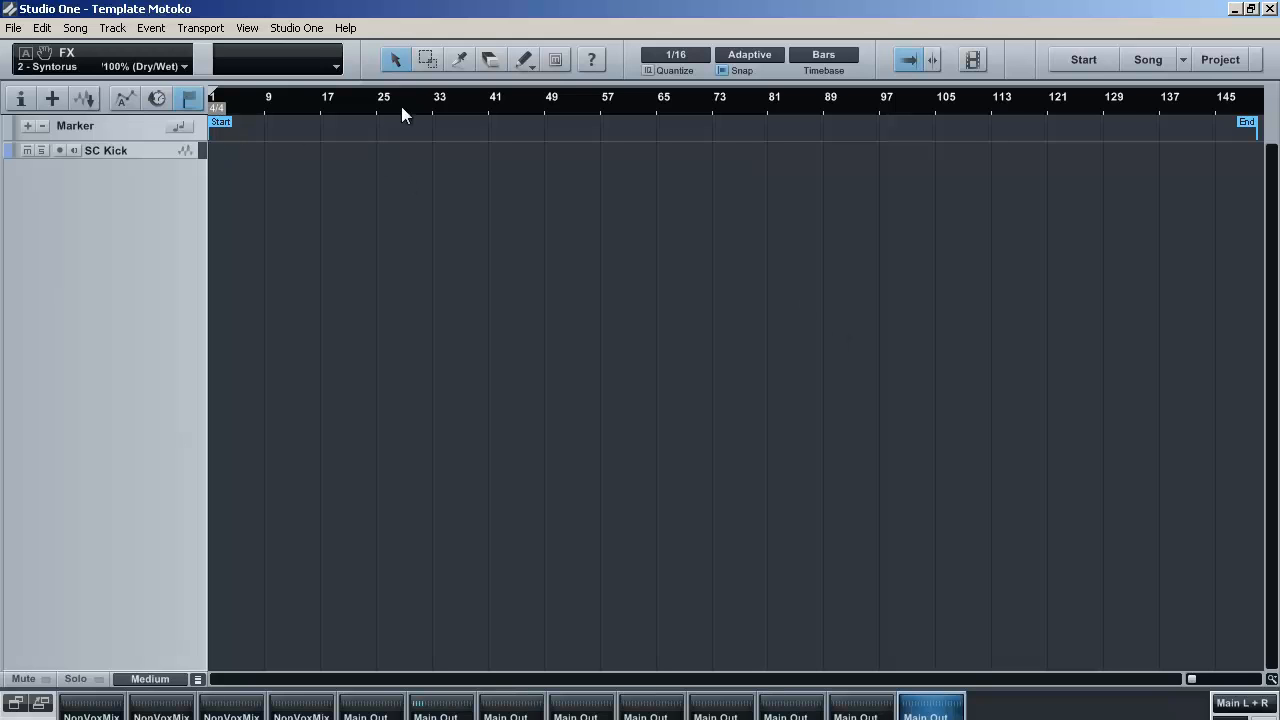
mouse_move(456, 180)
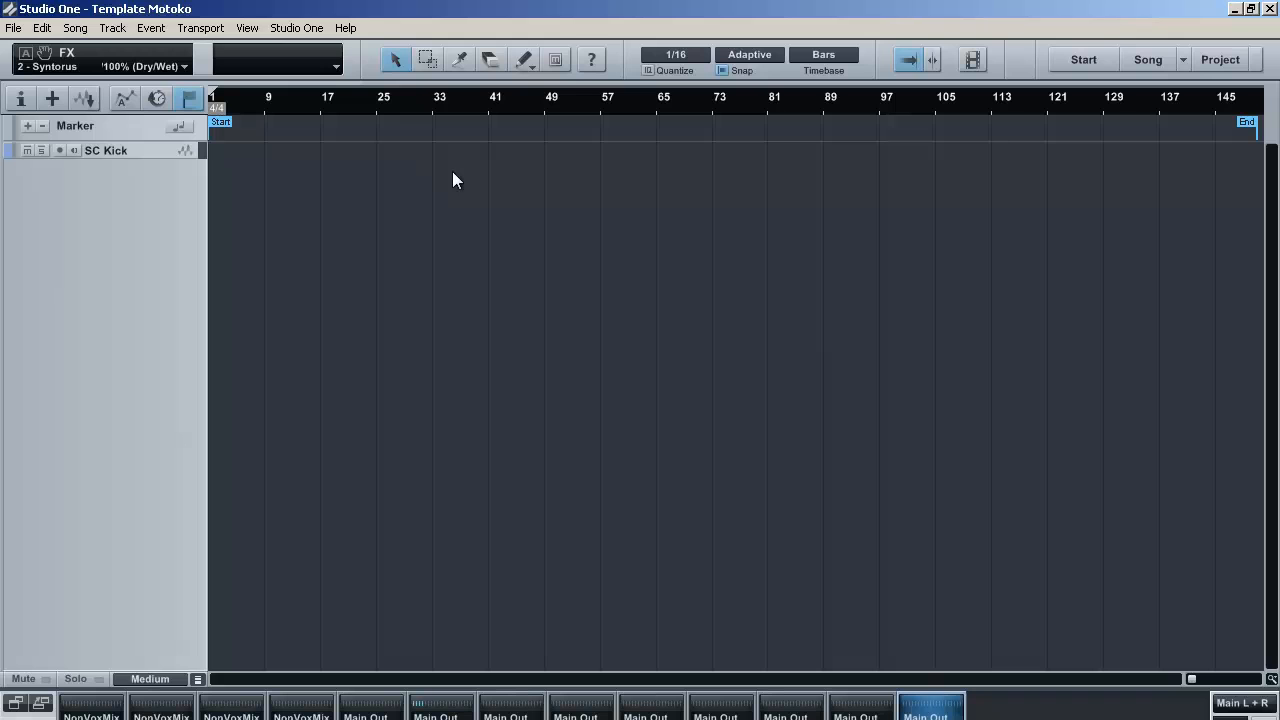
mouse_move(594, 248)
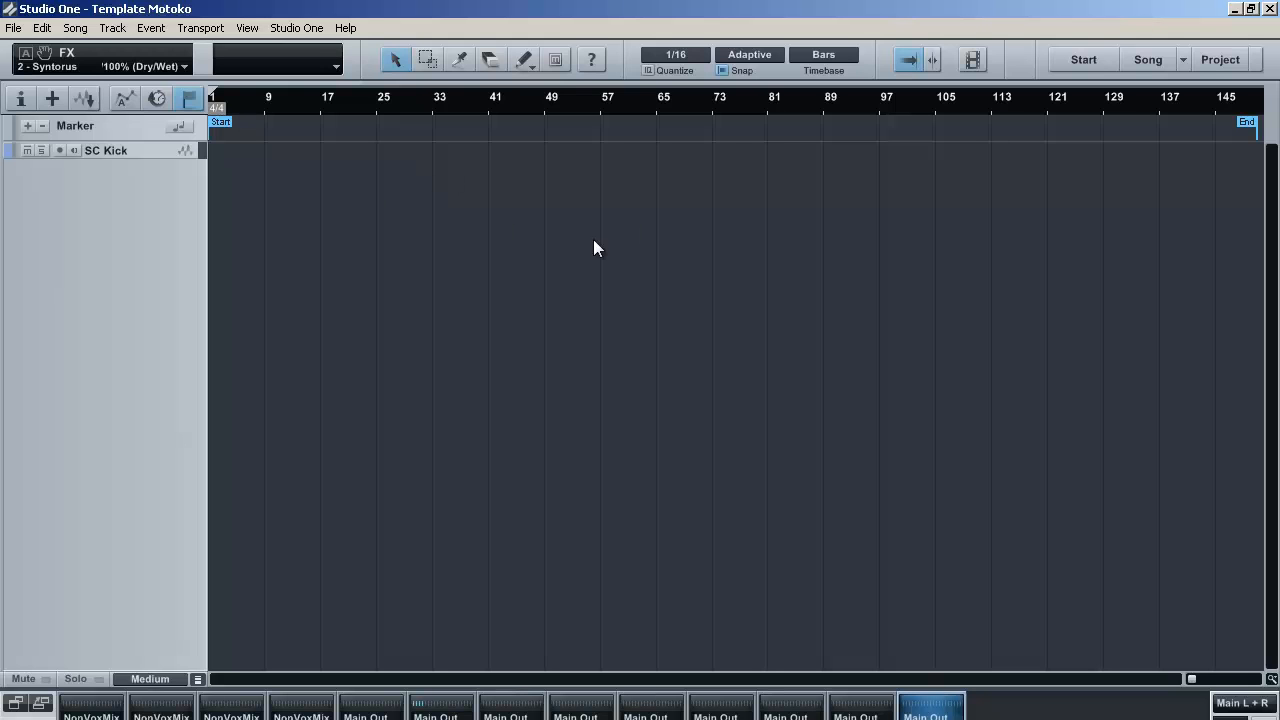
mouse_move(654, 268)
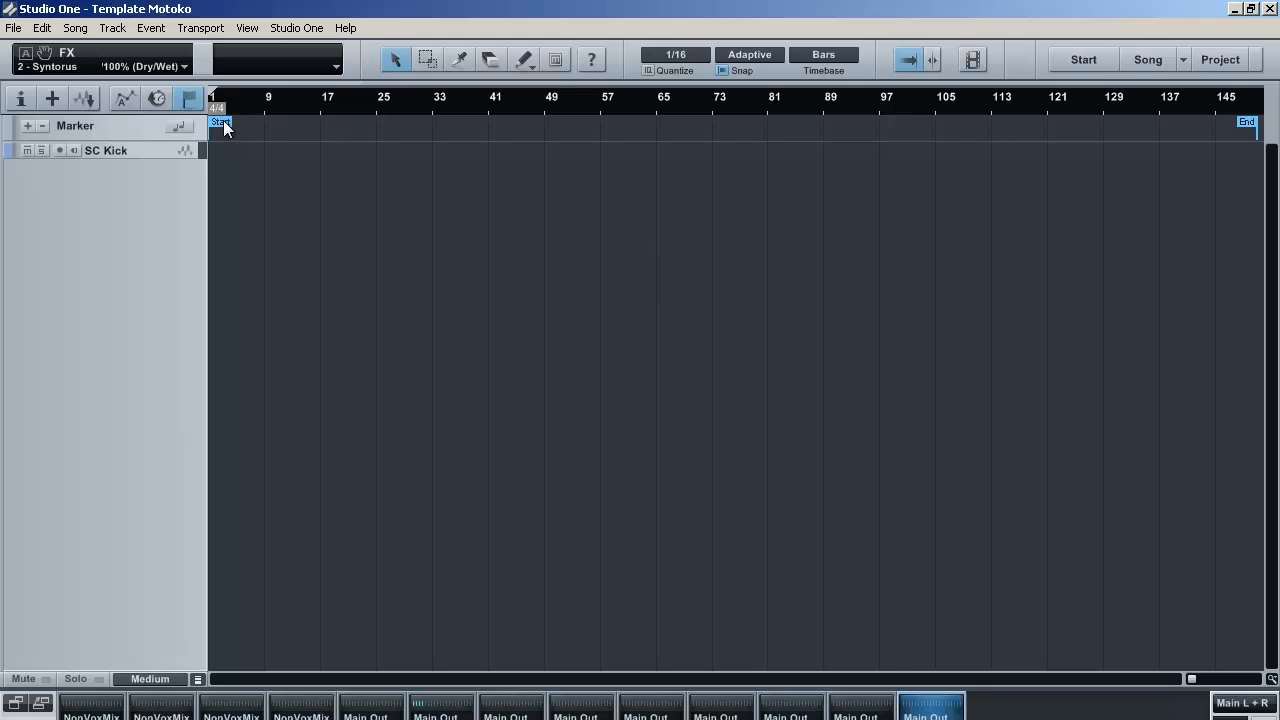
Step: Copy the Start marker to bar 25 and rename the bar-1 marker to Sketchpad
left_click_drag(220, 122, 388, 122)
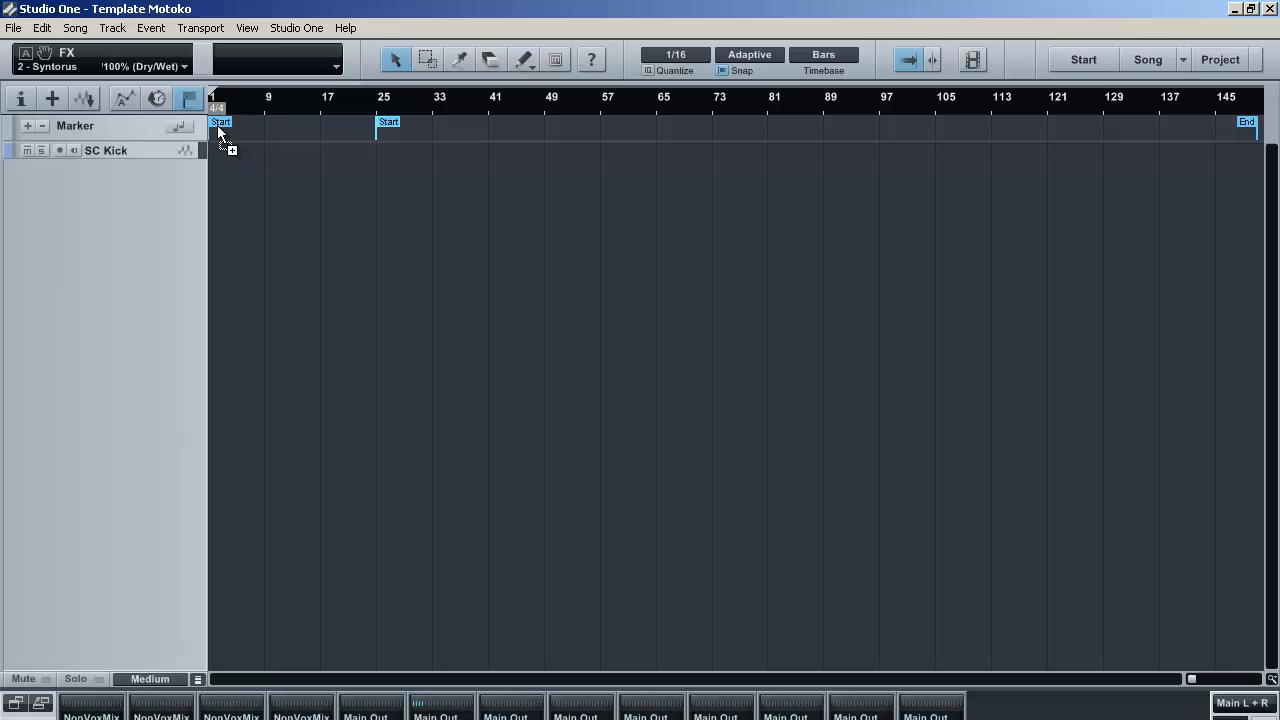
double_click(220, 122)
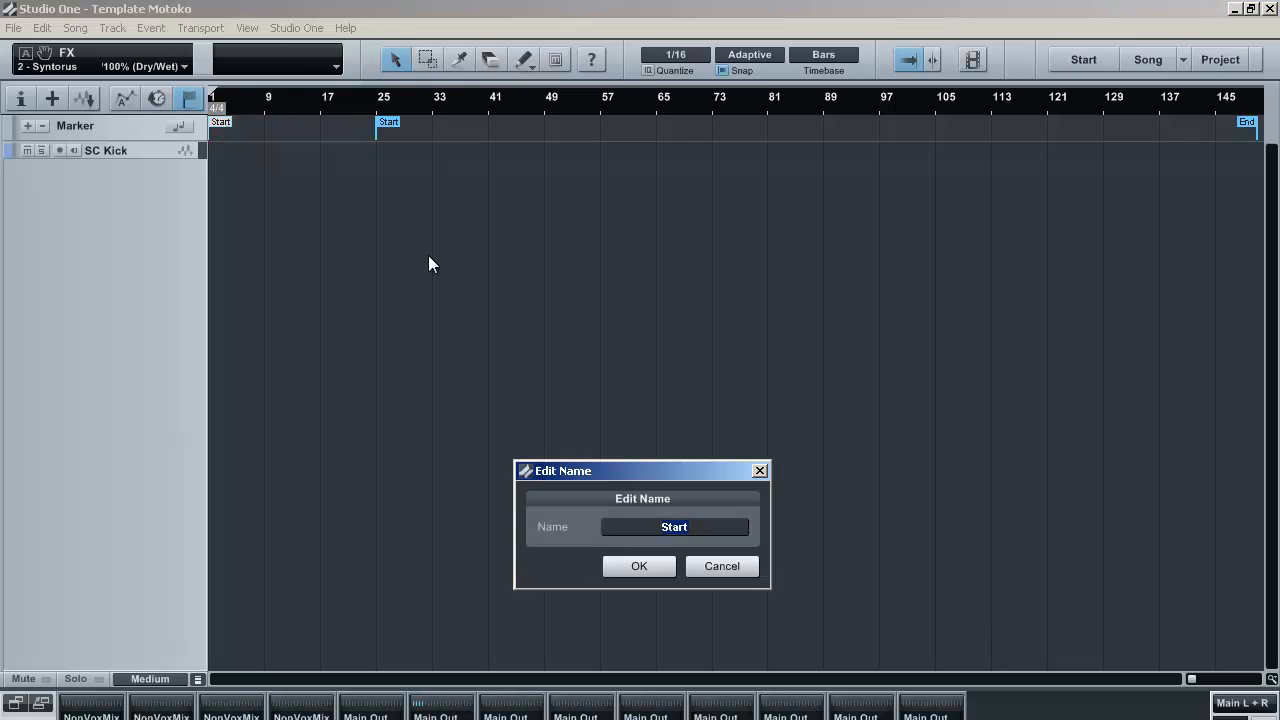
type("SKetch")
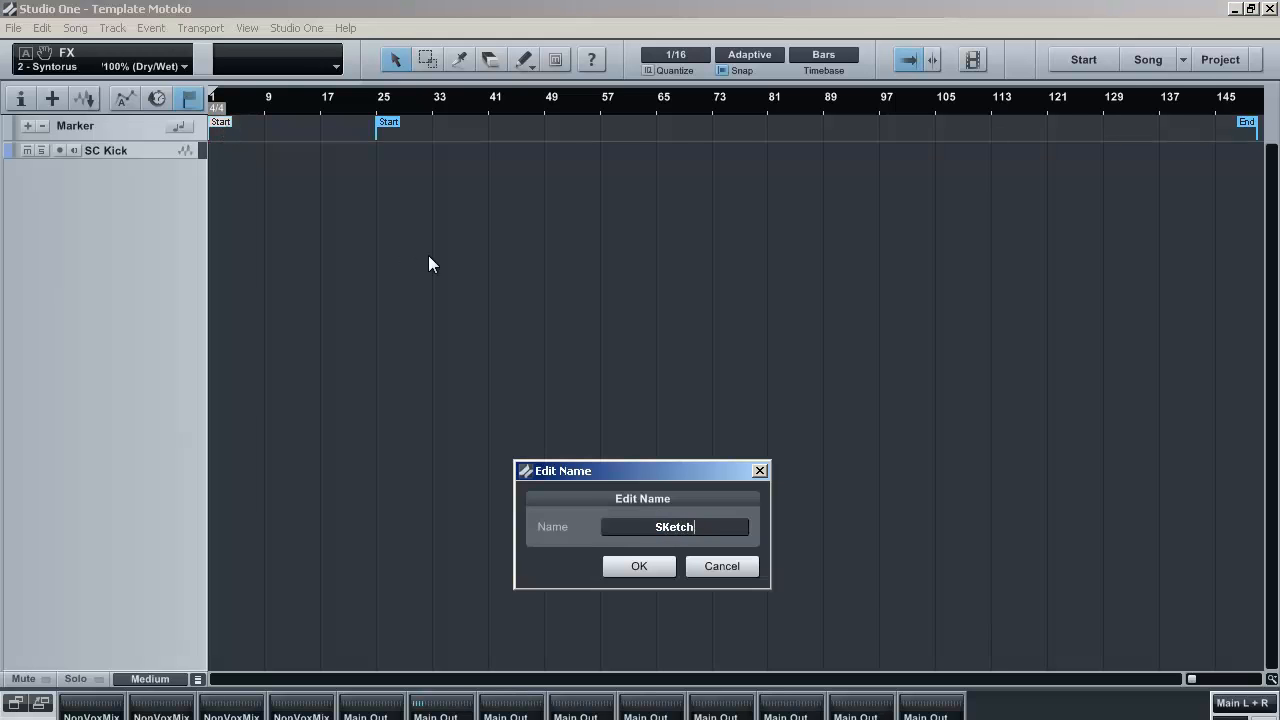
key("Backspace")
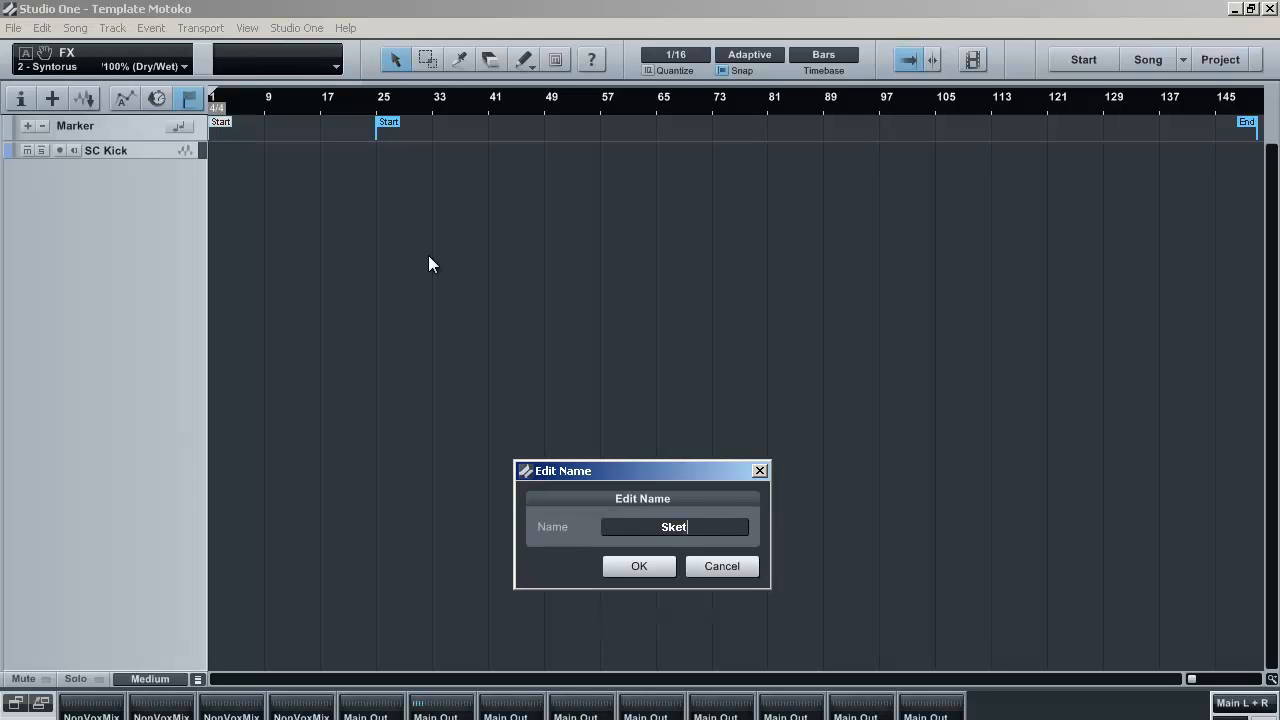
type("chpath")
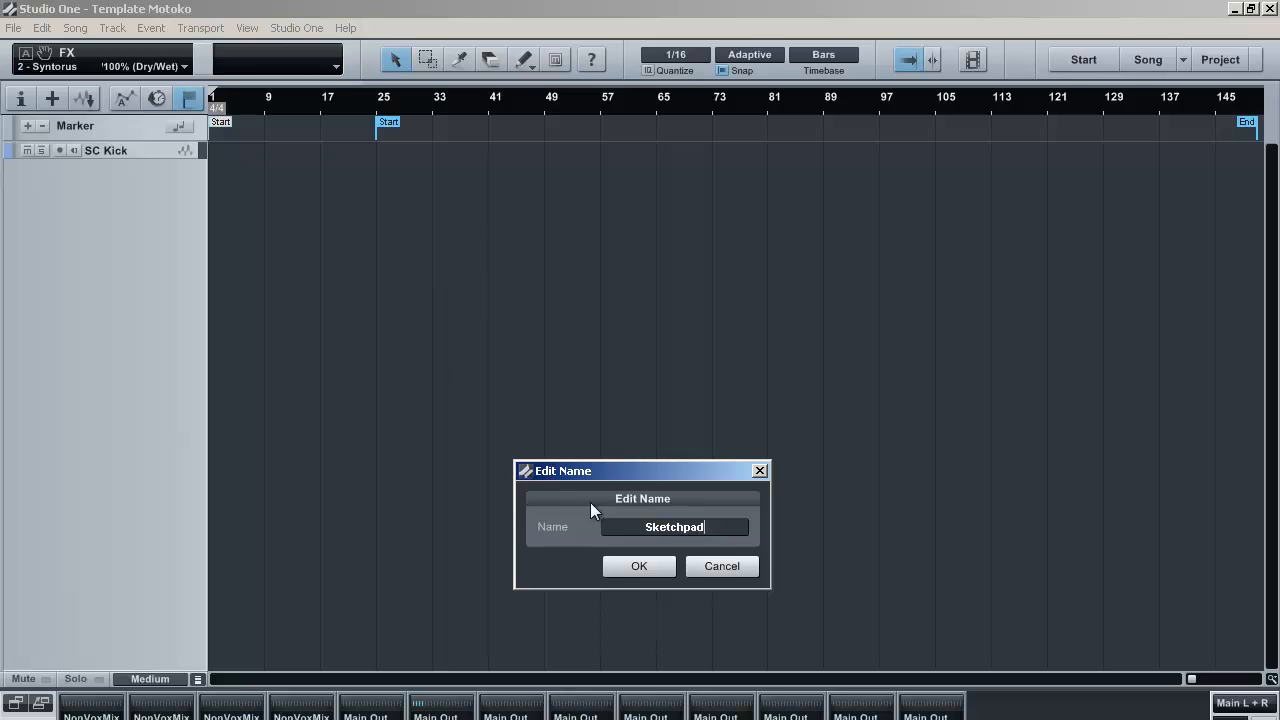
left_click(638, 566)
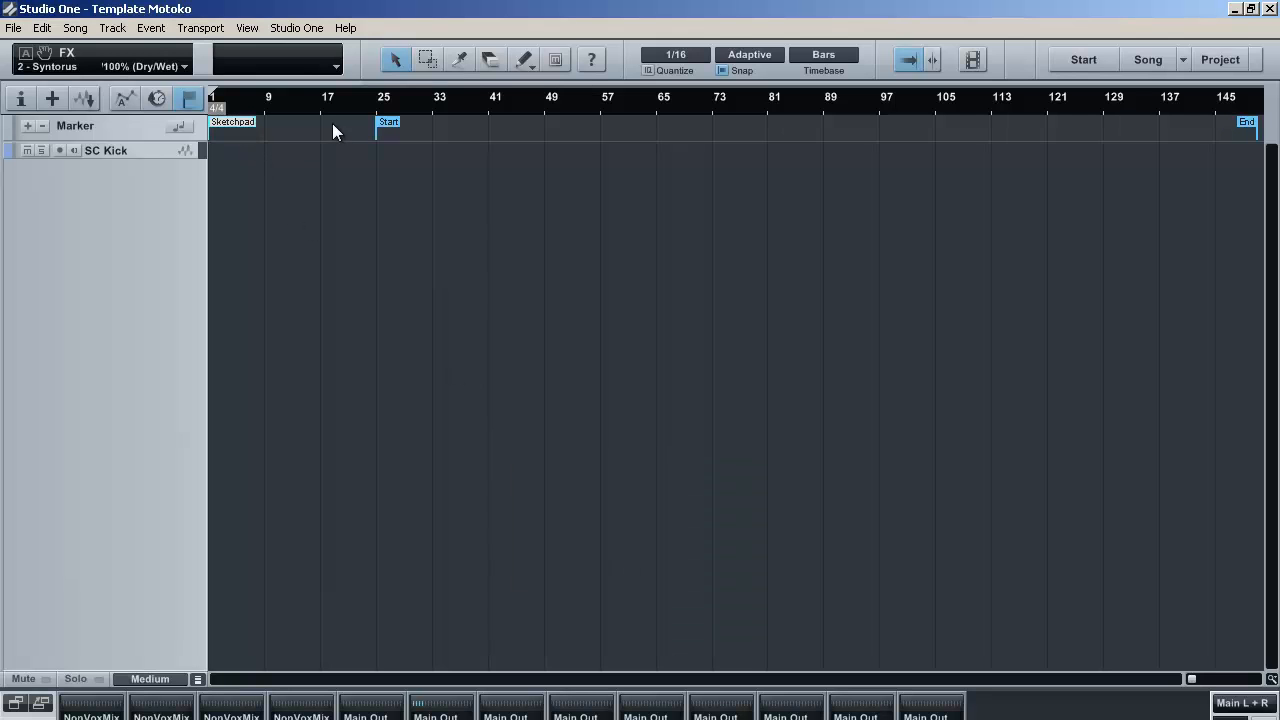
mouse_move(372, 176)
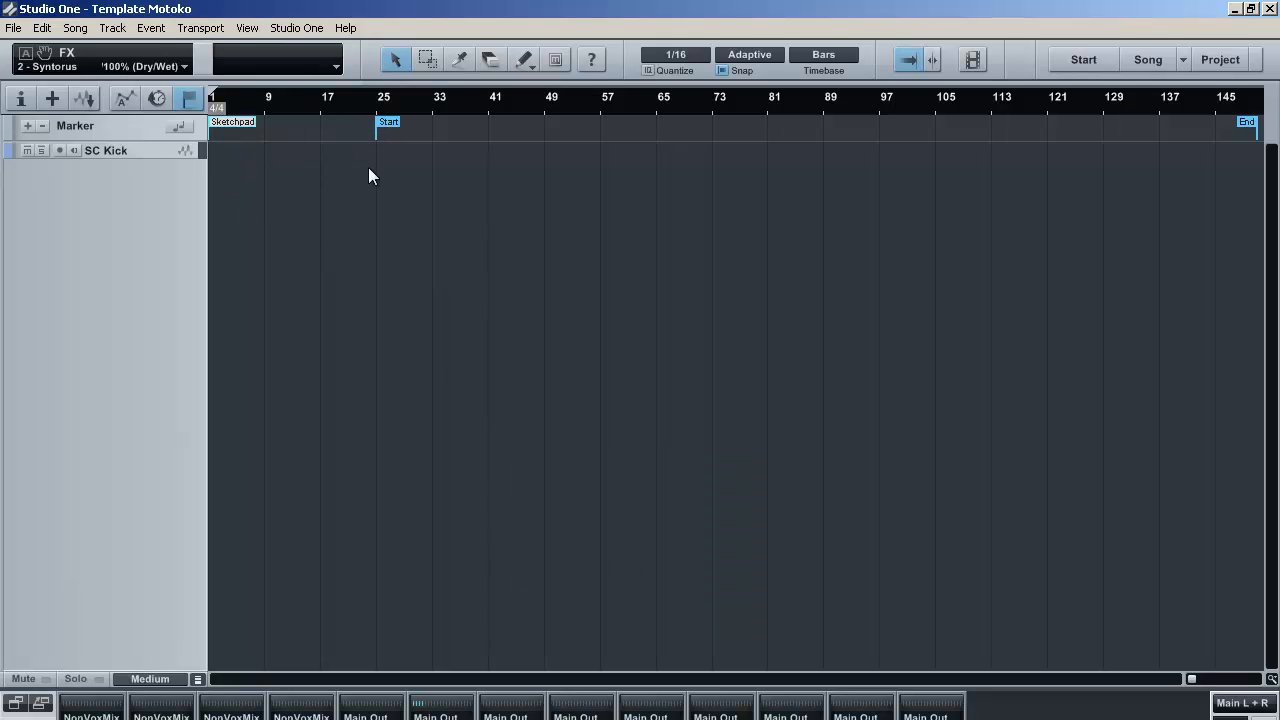
mouse_move(296, 204)
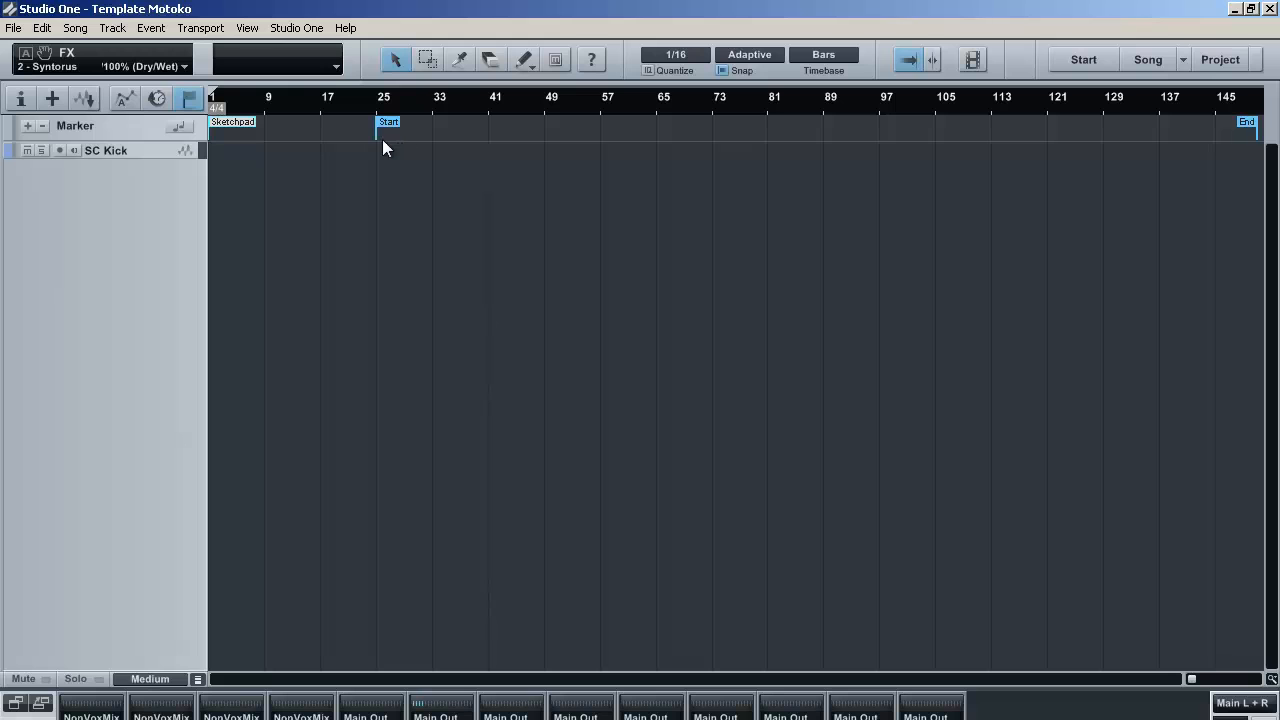
mouse_move(236, 284)
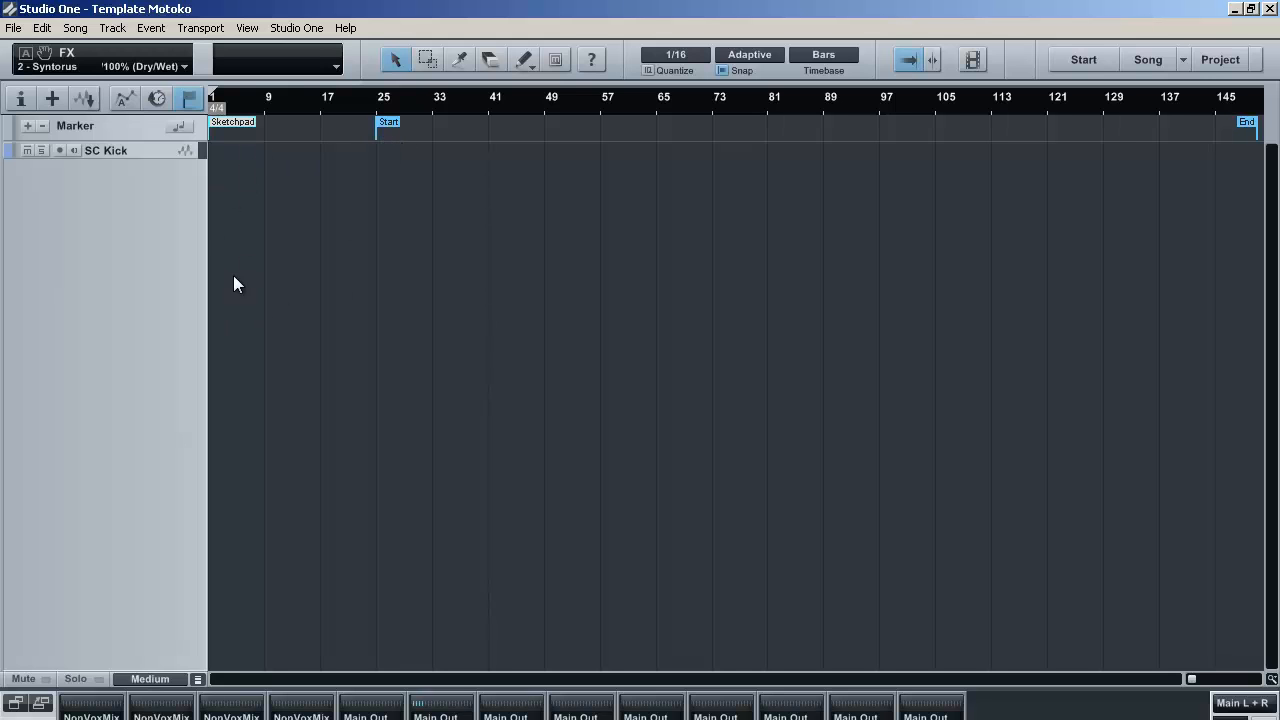
mouse_move(276, 284)
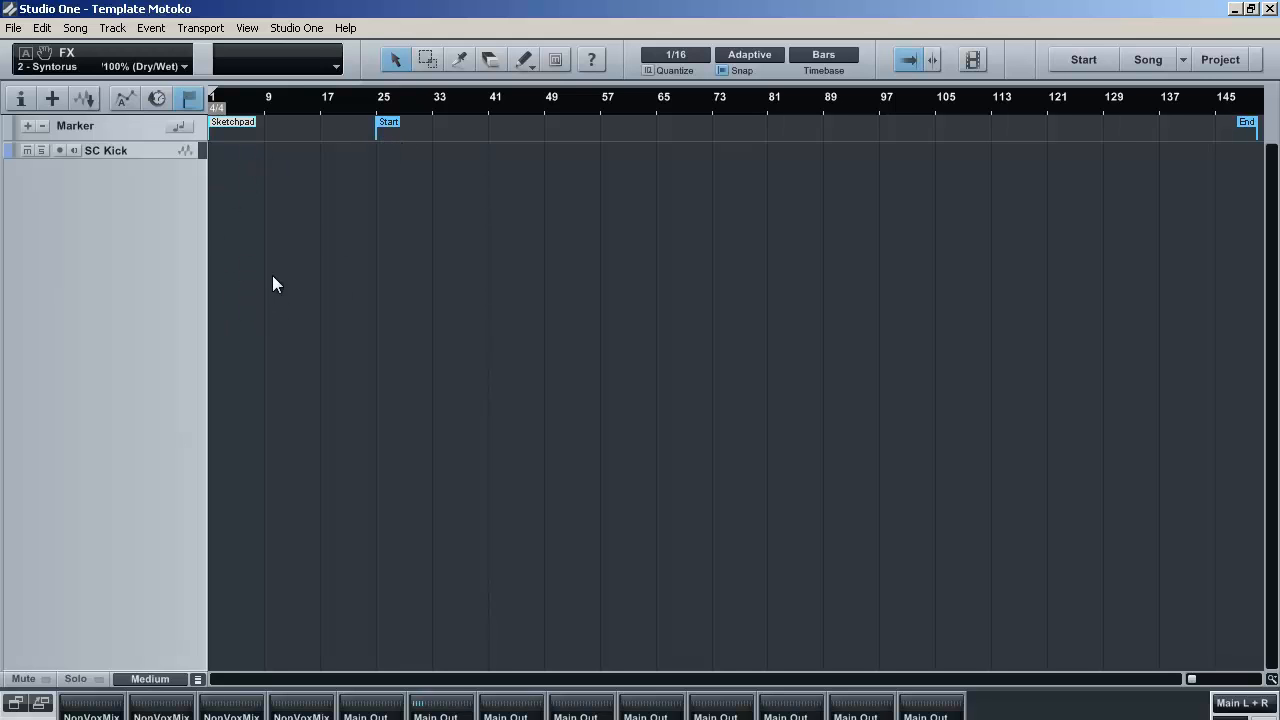
mouse_move(380, 290)
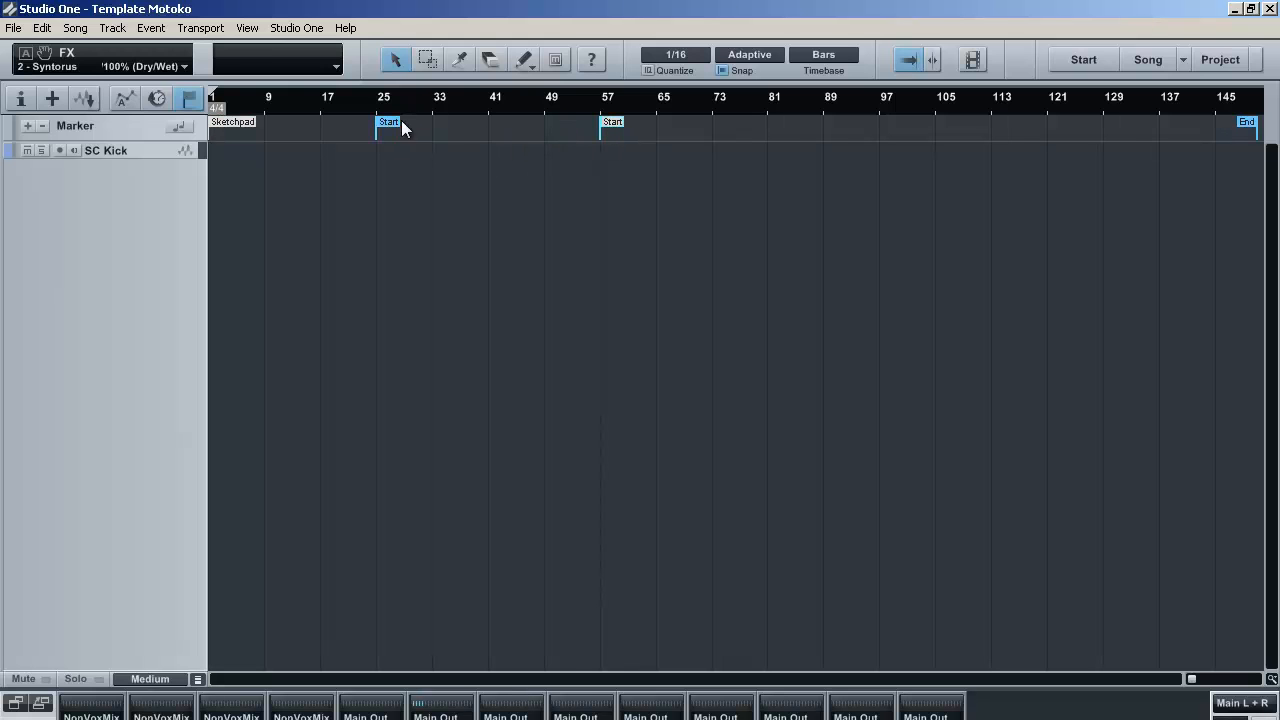
mouse_move(578, 112)
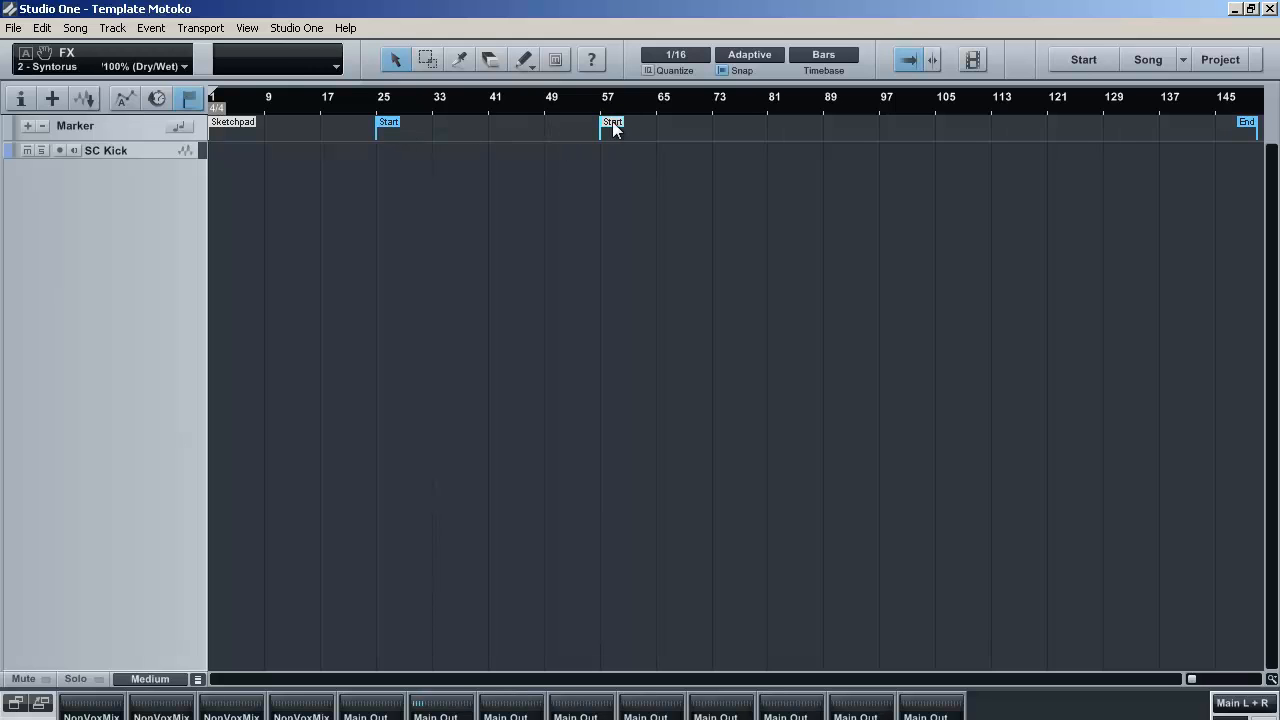
Step: Rename the copied markers at bars 57 and 73 to Break #1 and Body #1
double_click(612, 122)
type("Break")
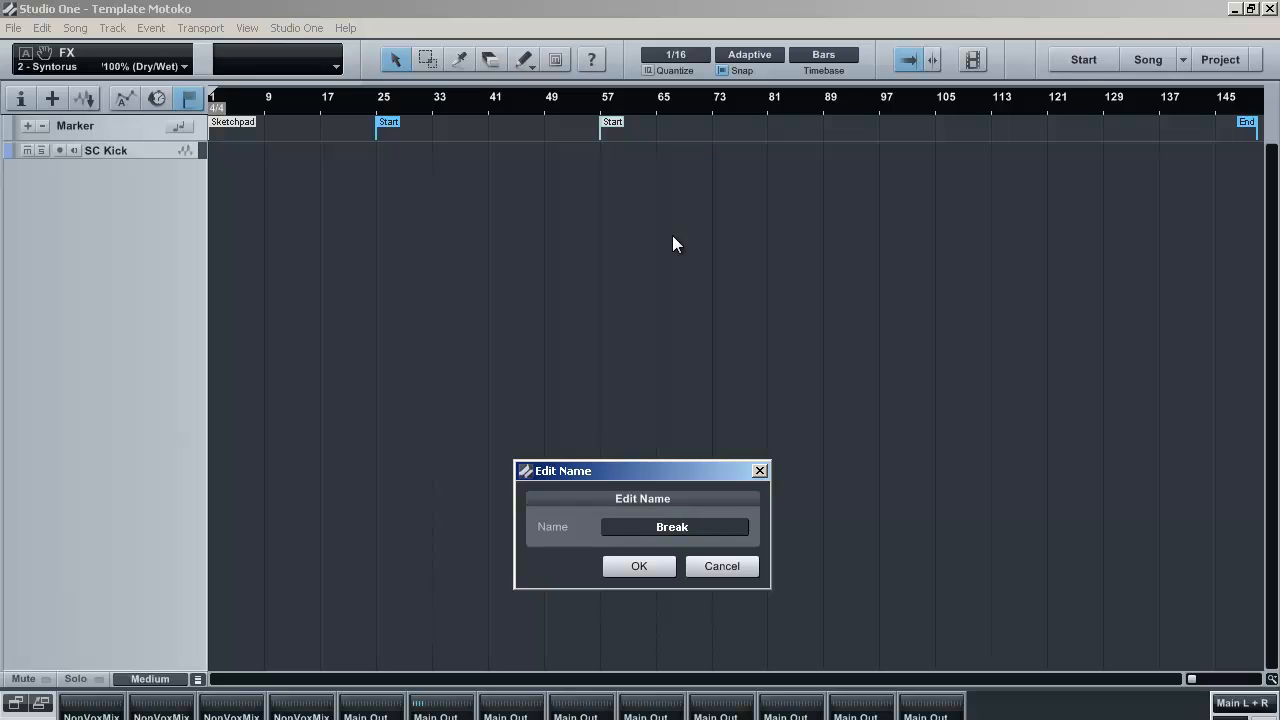
left_click(638, 566)
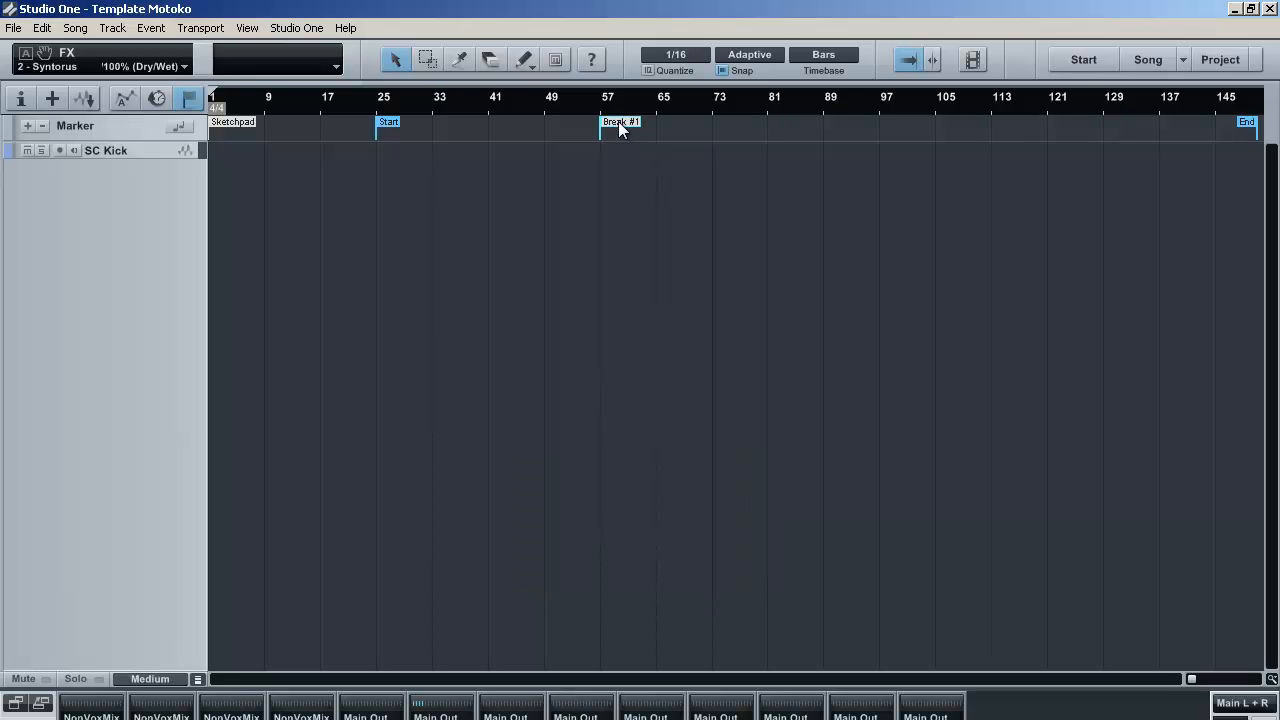
mouse_move(630, 132)
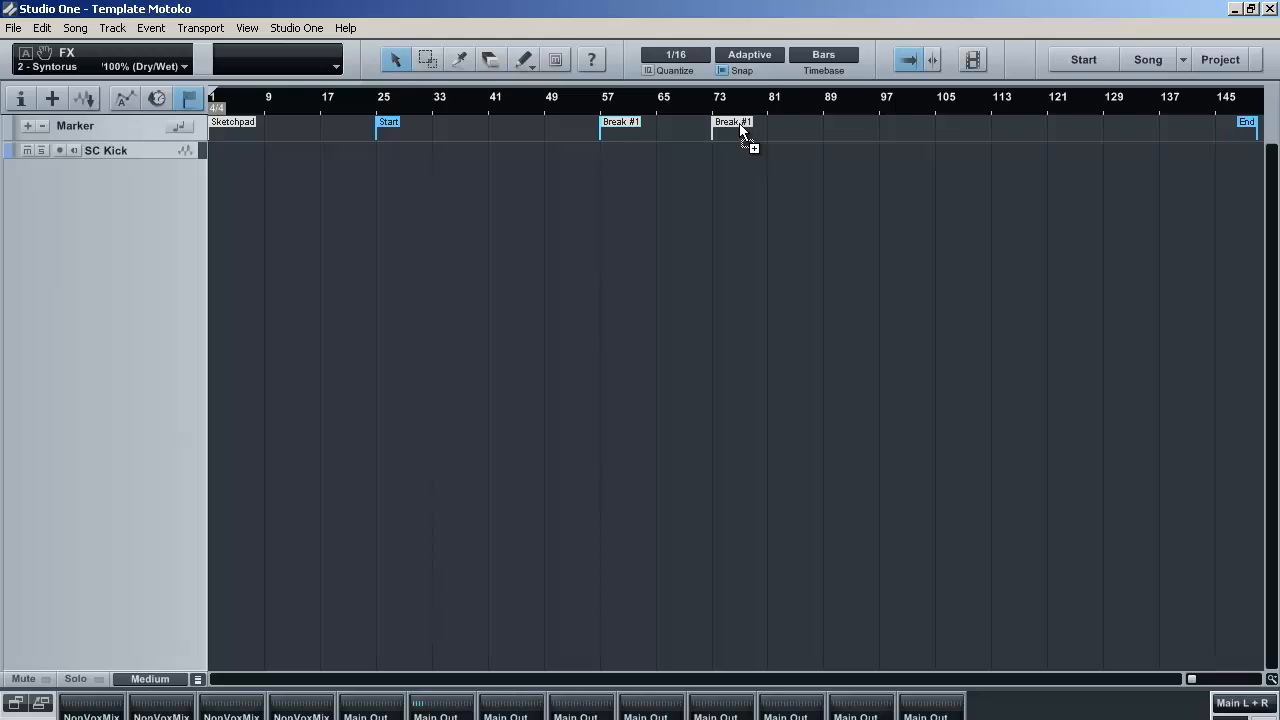
double_click(732, 122)
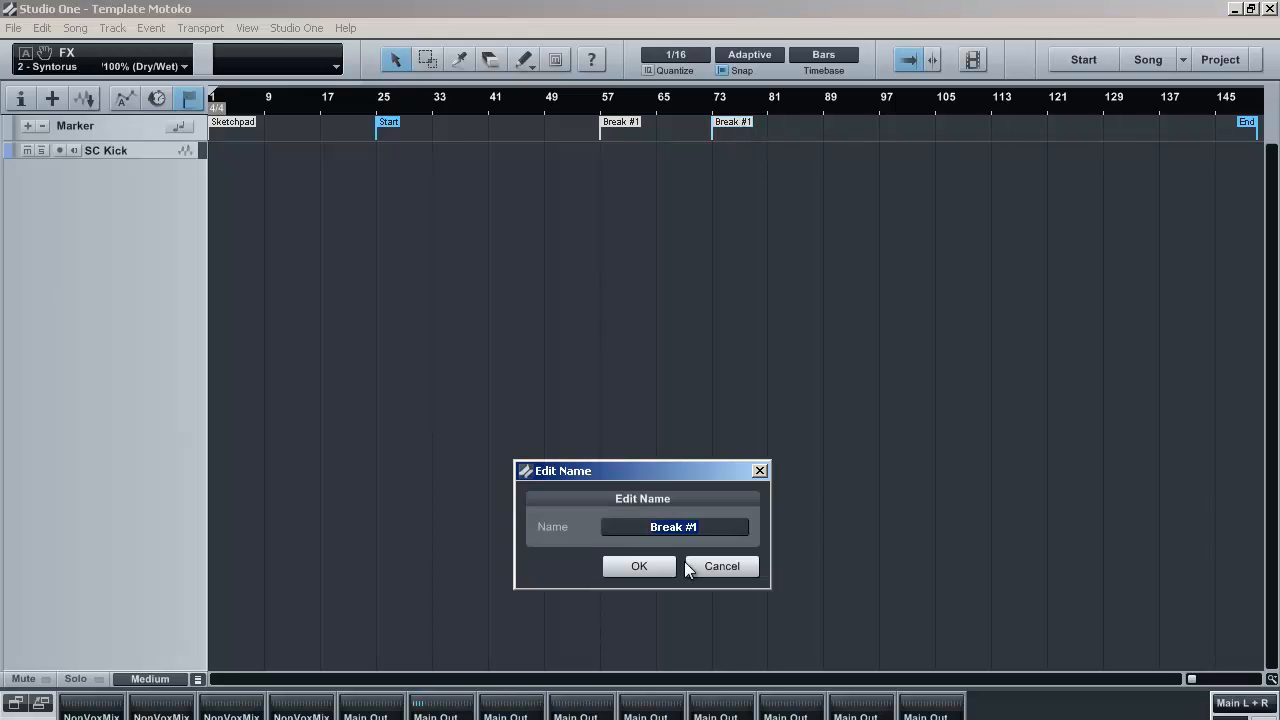
type("Body")
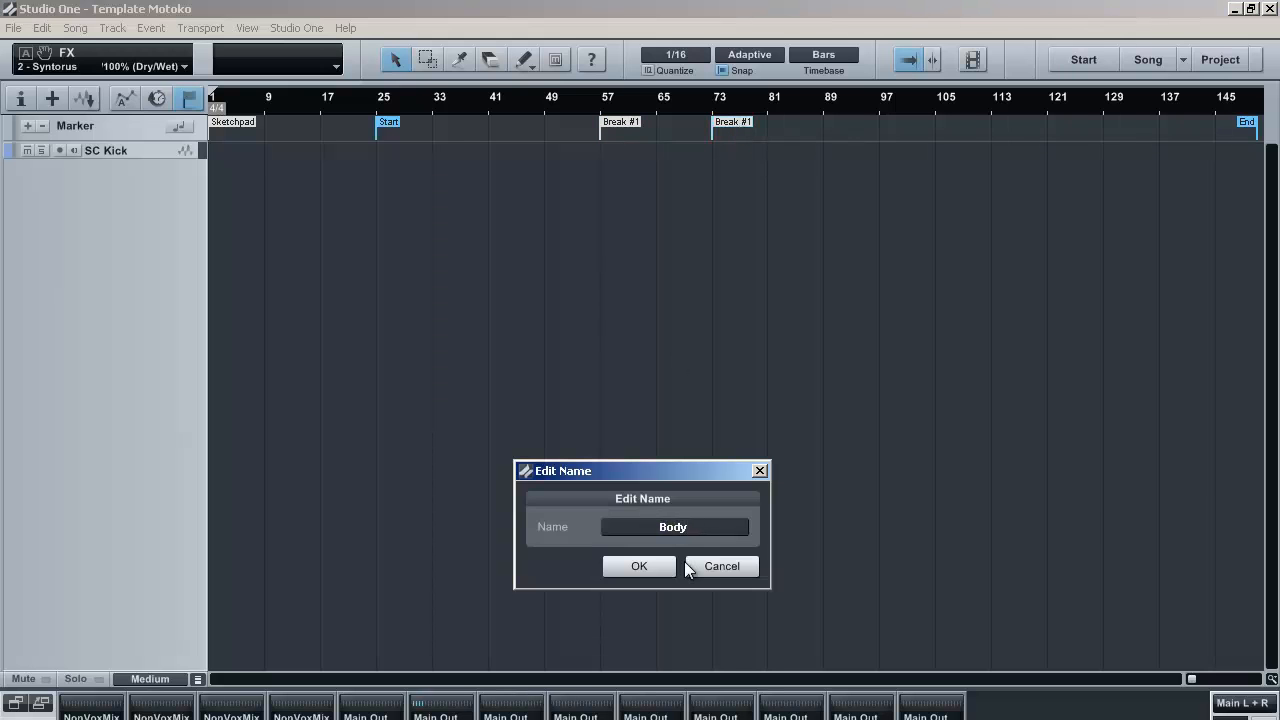
left_click(640, 566)
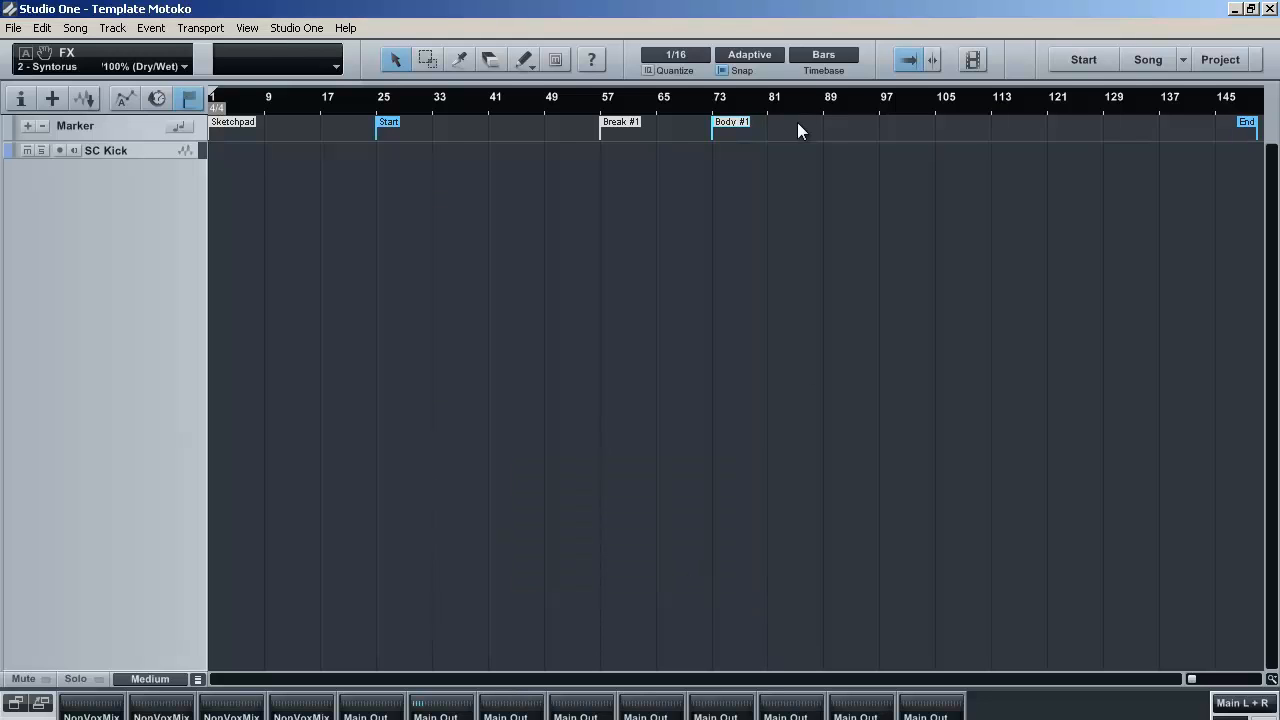
mouse_move(784, 110)
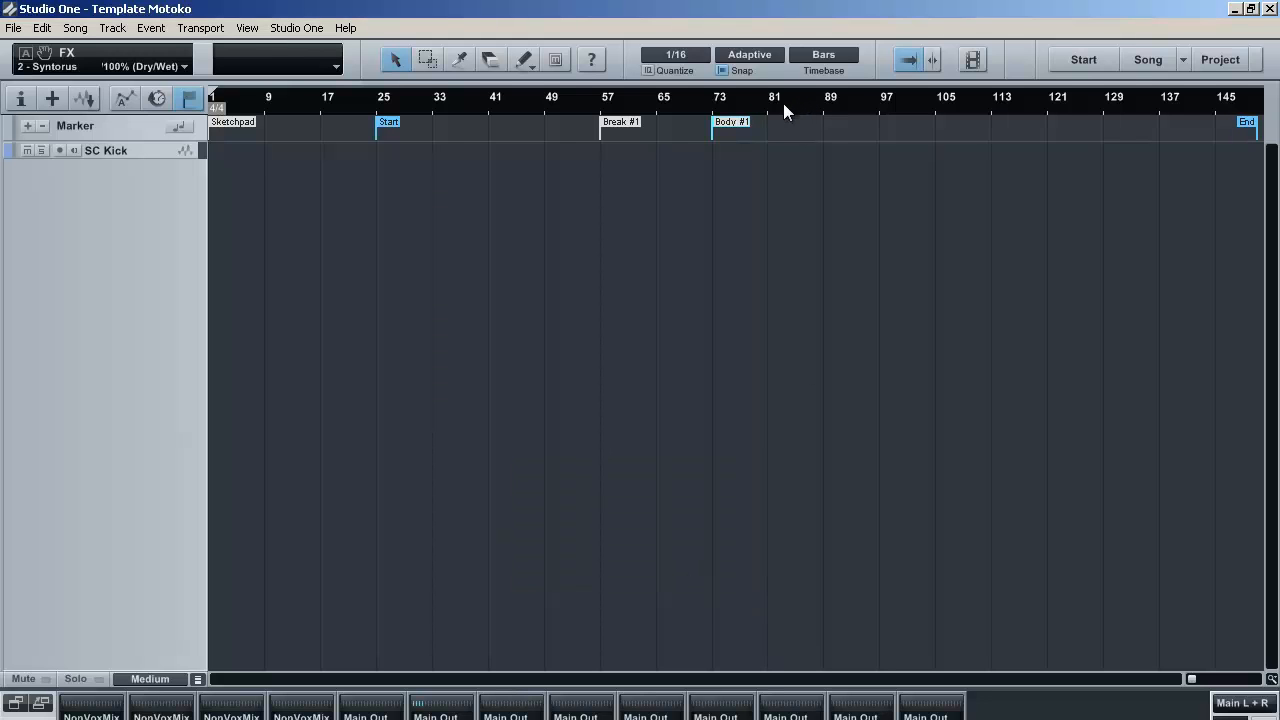
mouse_move(814, 124)
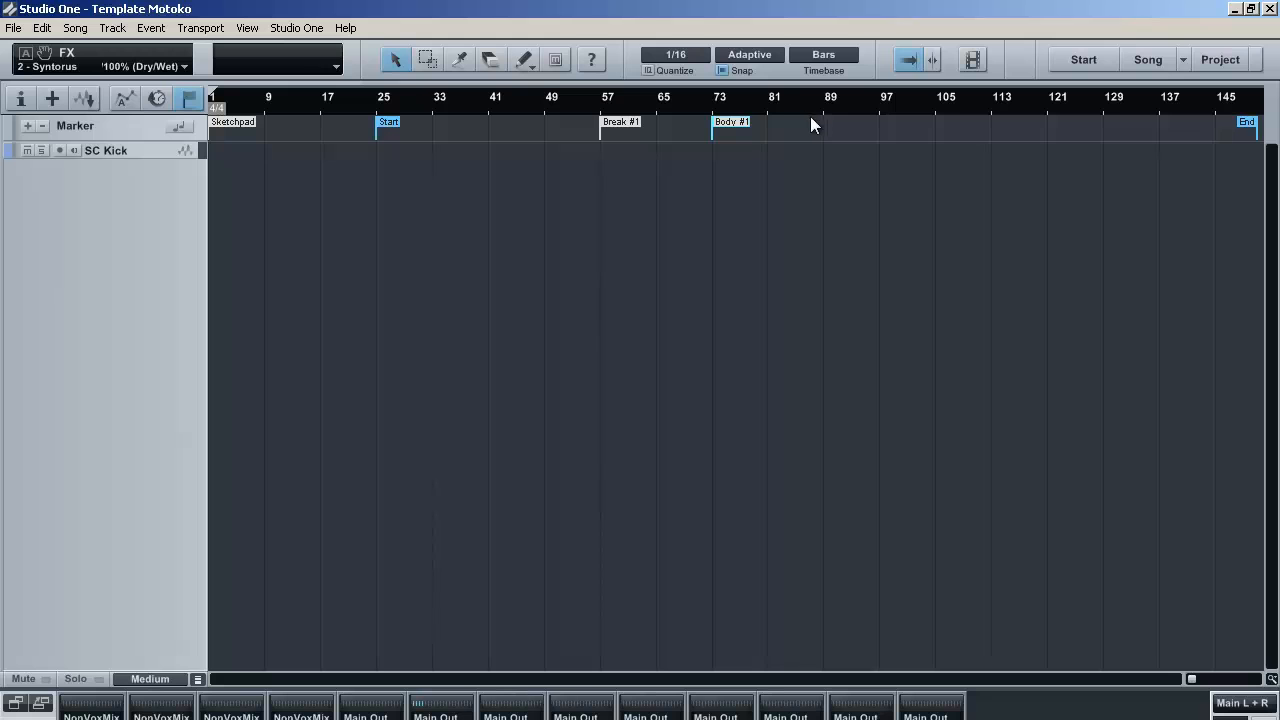
mouse_move(668, 138)
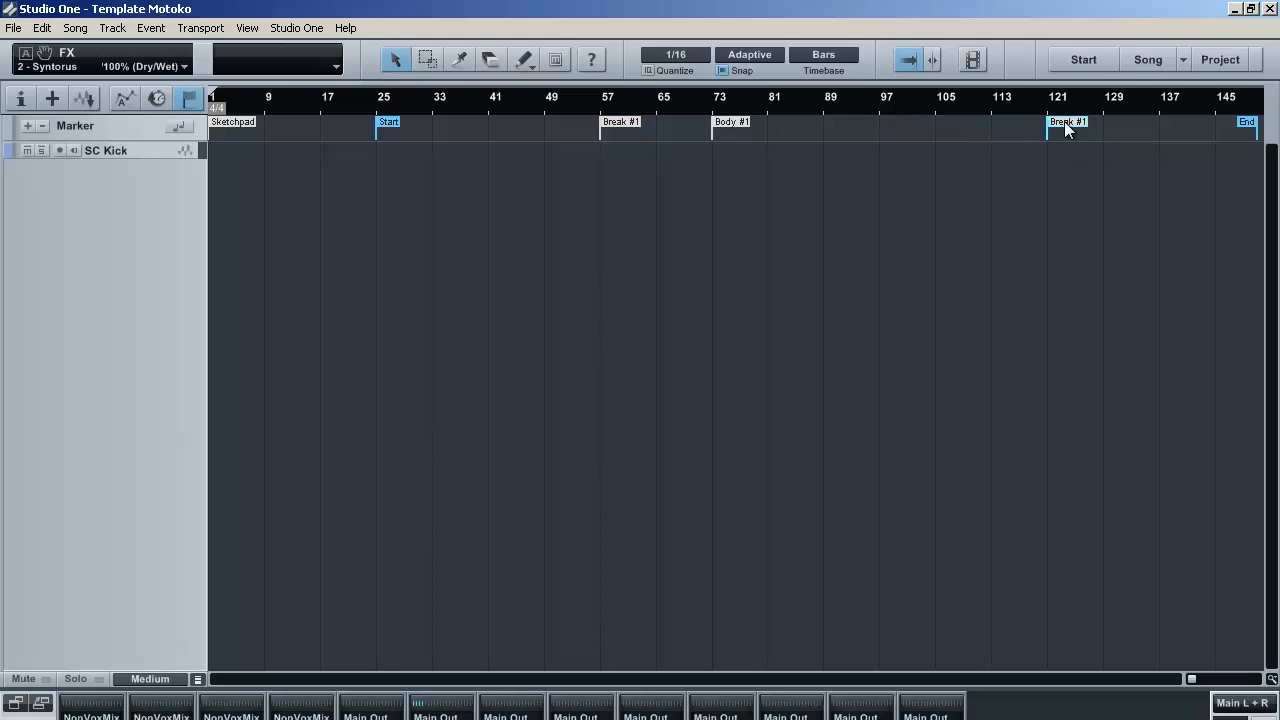
Step: Rename the copied marker at bar 121 to Break #2
double_click(1068, 122)
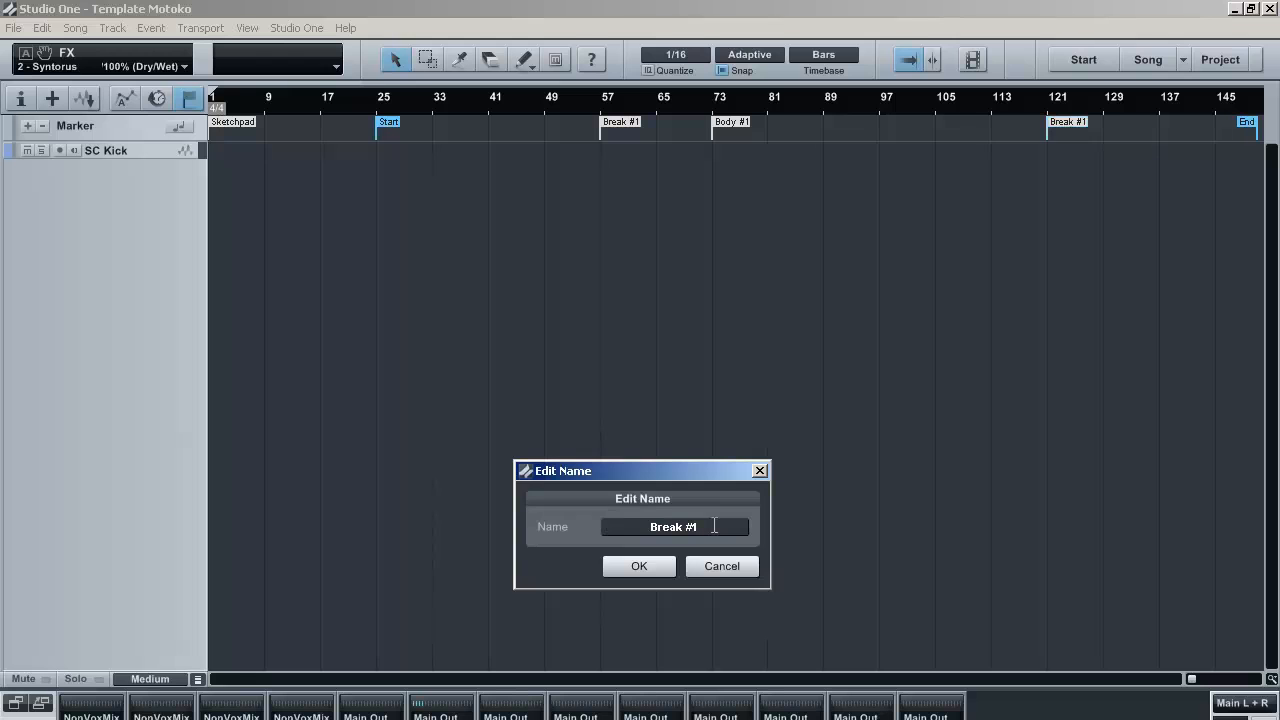
left_click(640, 566)
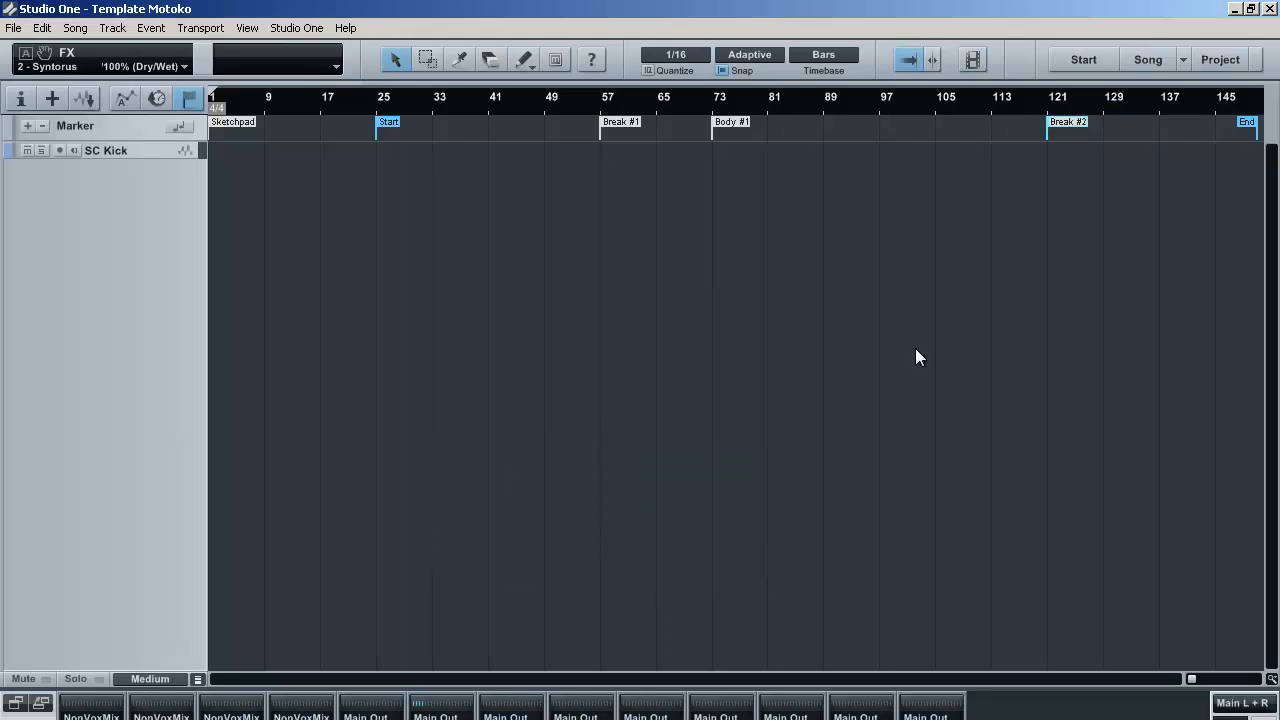
mouse_move(1064, 122)
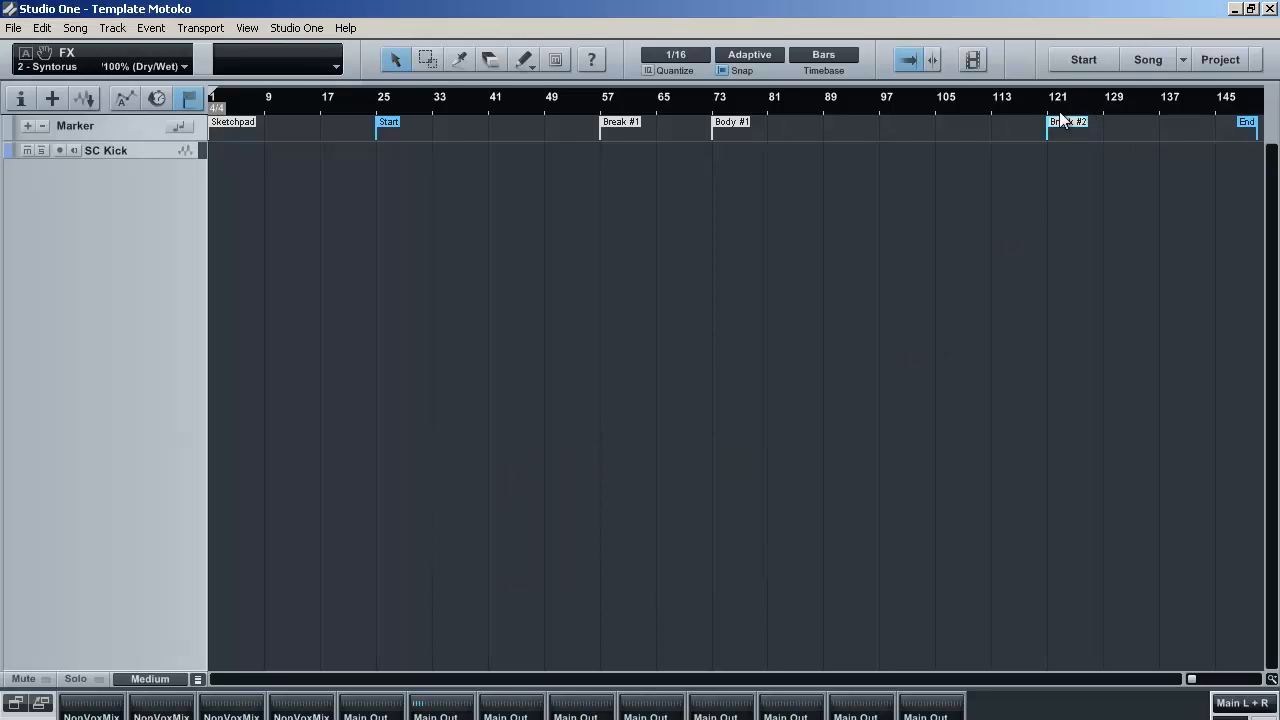
scroll("right", 3)
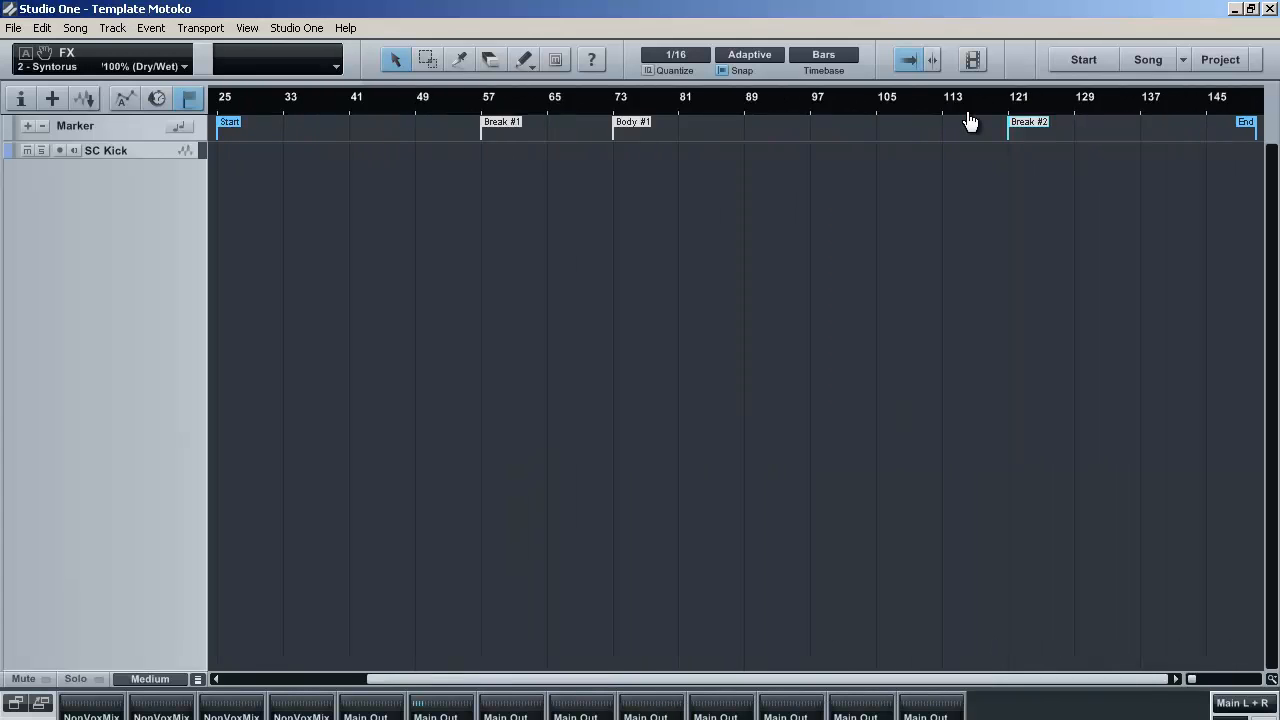
scroll("left", 3)
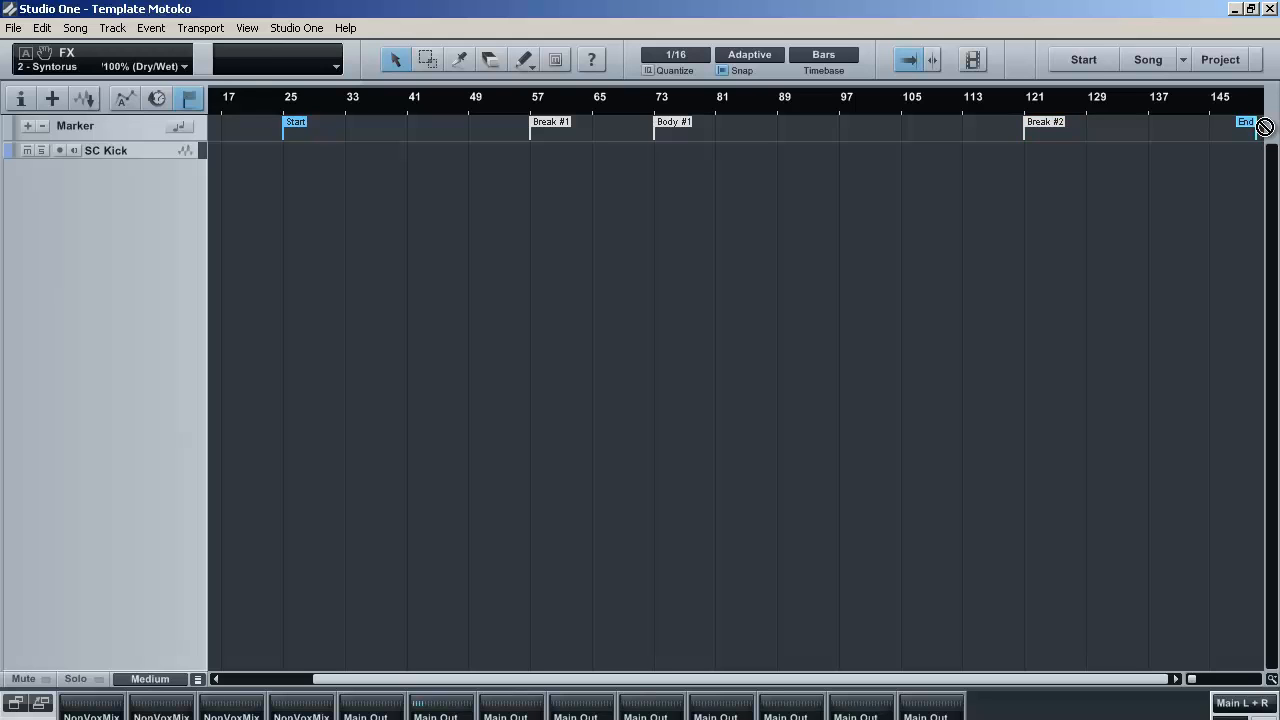
mouse_move(950, 148)
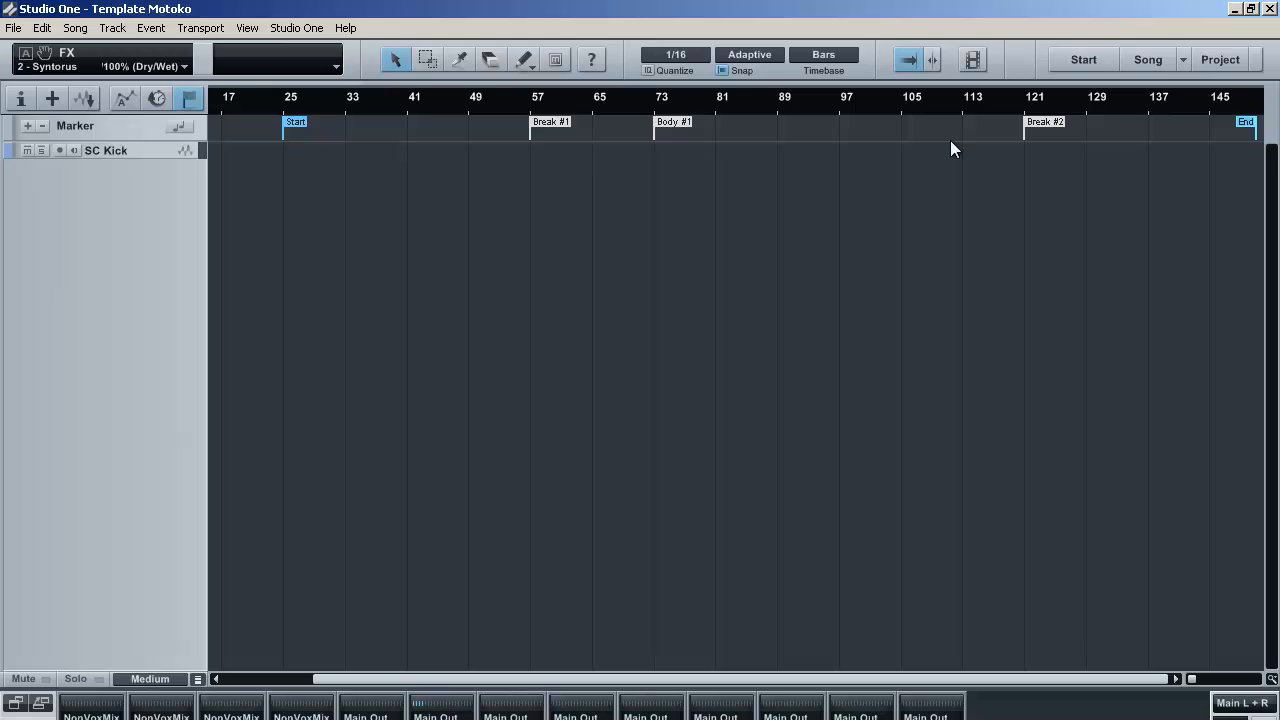
mouse_move(352, 454)
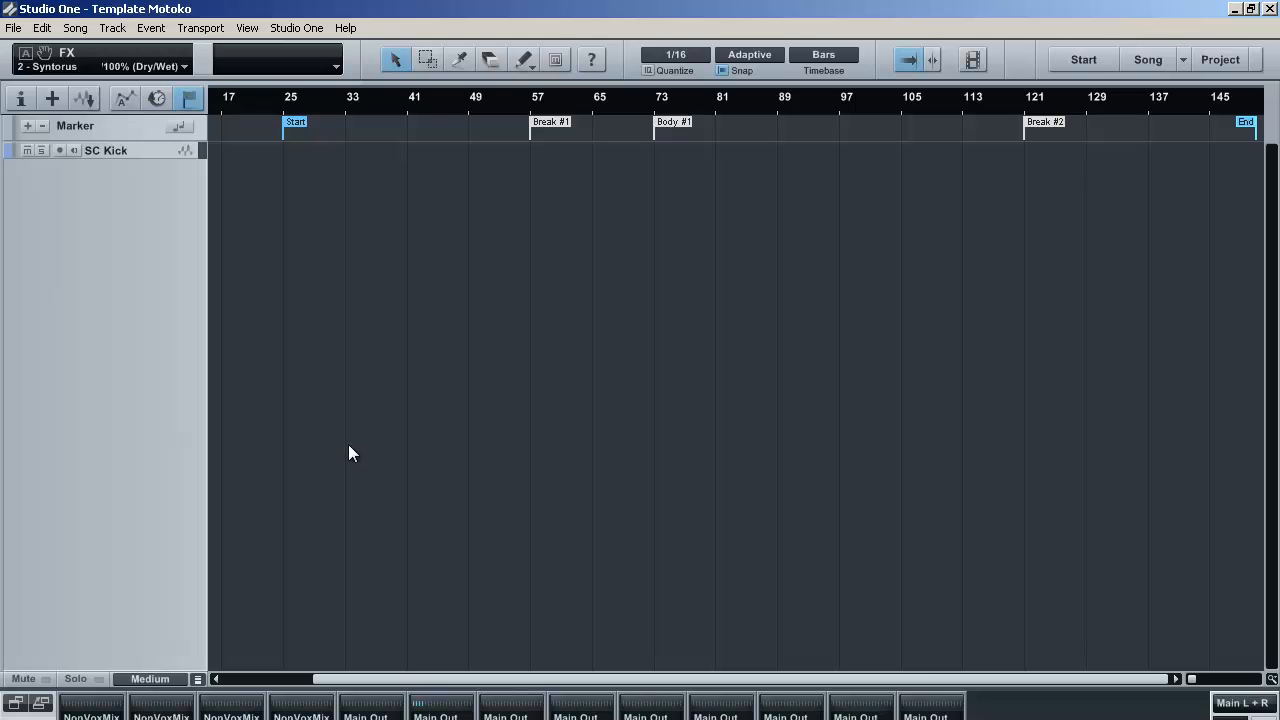
mouse_move(356, 438)
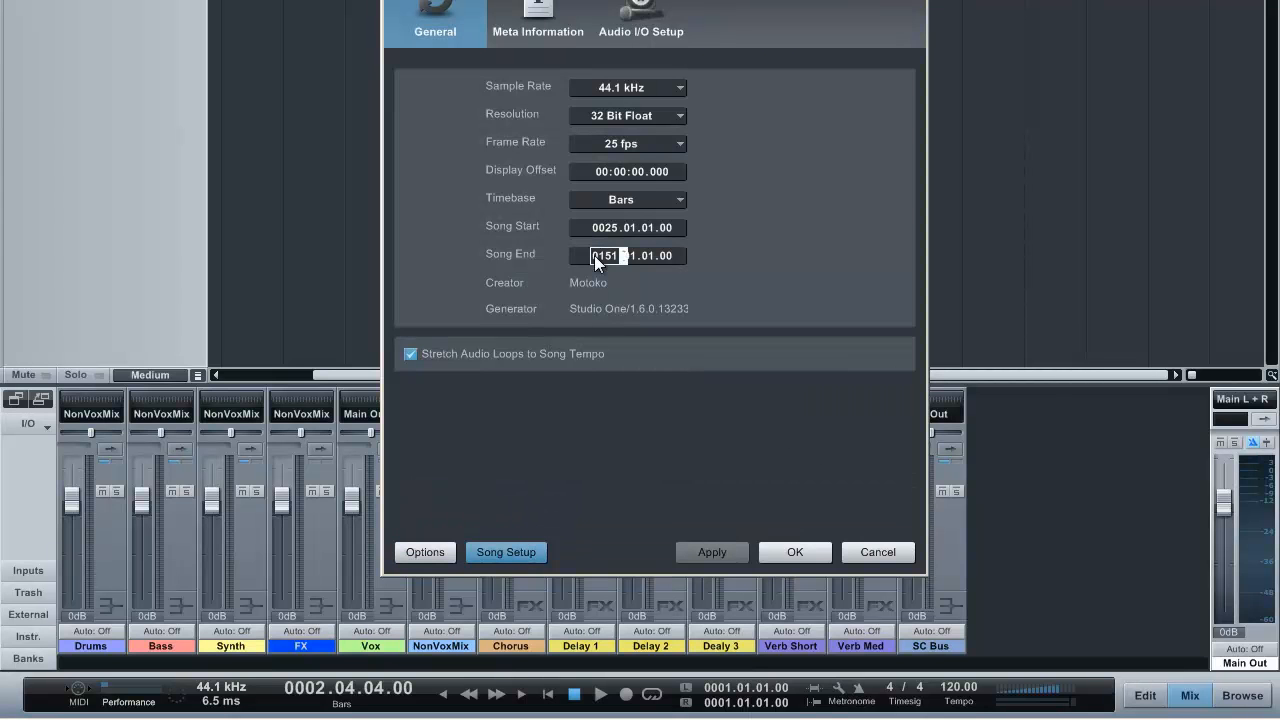
Step: Enter a larger Song End value so the song extends past bar 145
type("0002")
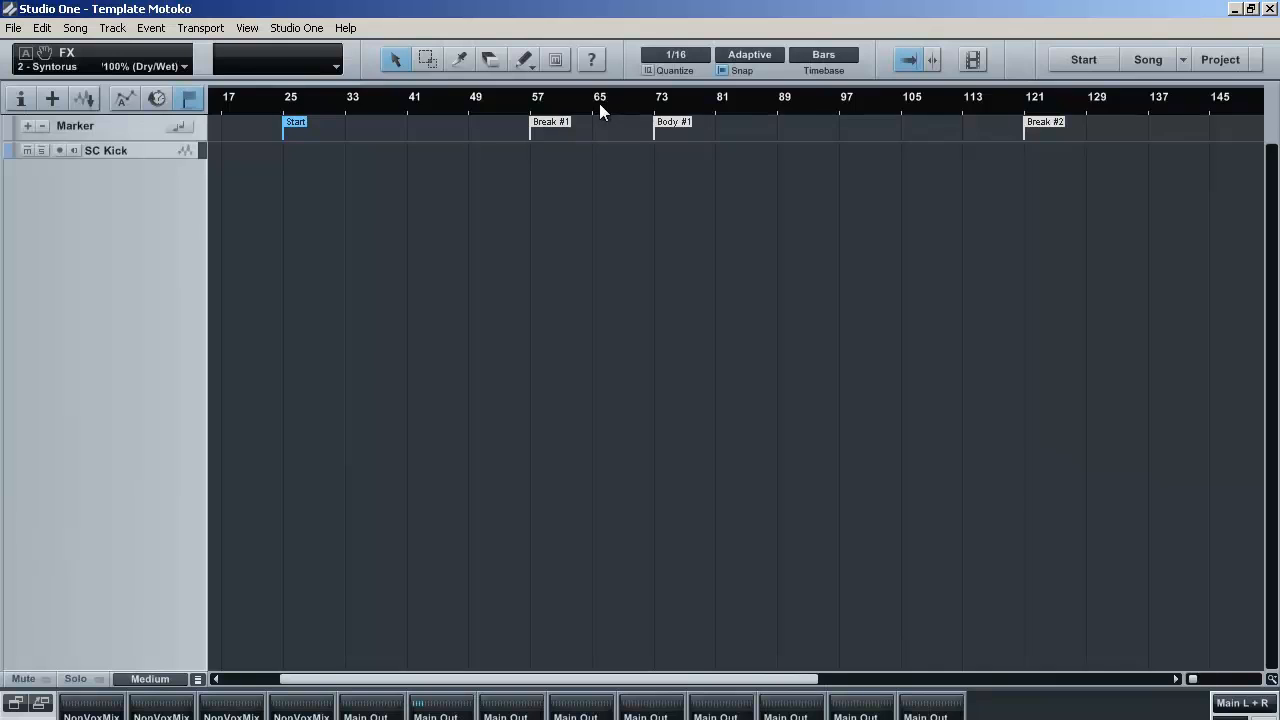
Step: Copy the Break #2 marker to bar 153 and rename the copy Body #2
scroll("right", 3)
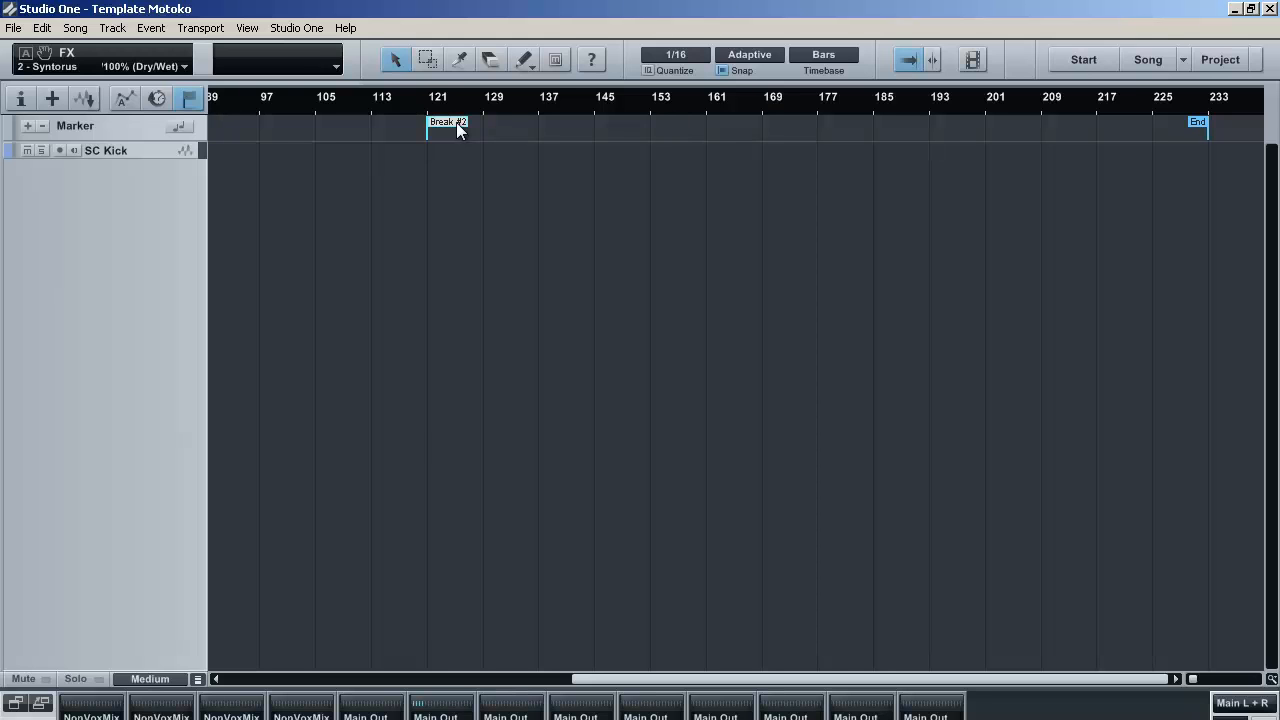
left_click_drag(448, 122, 670, 122)
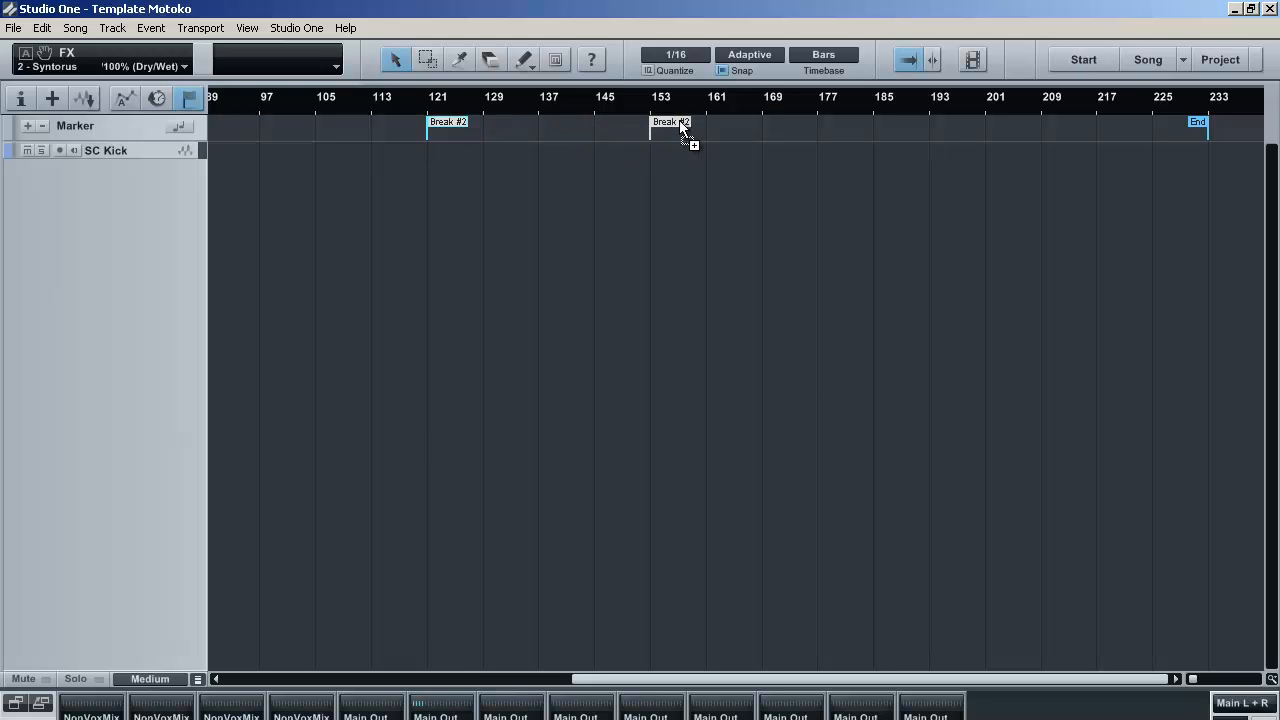
double_click(670, 122)
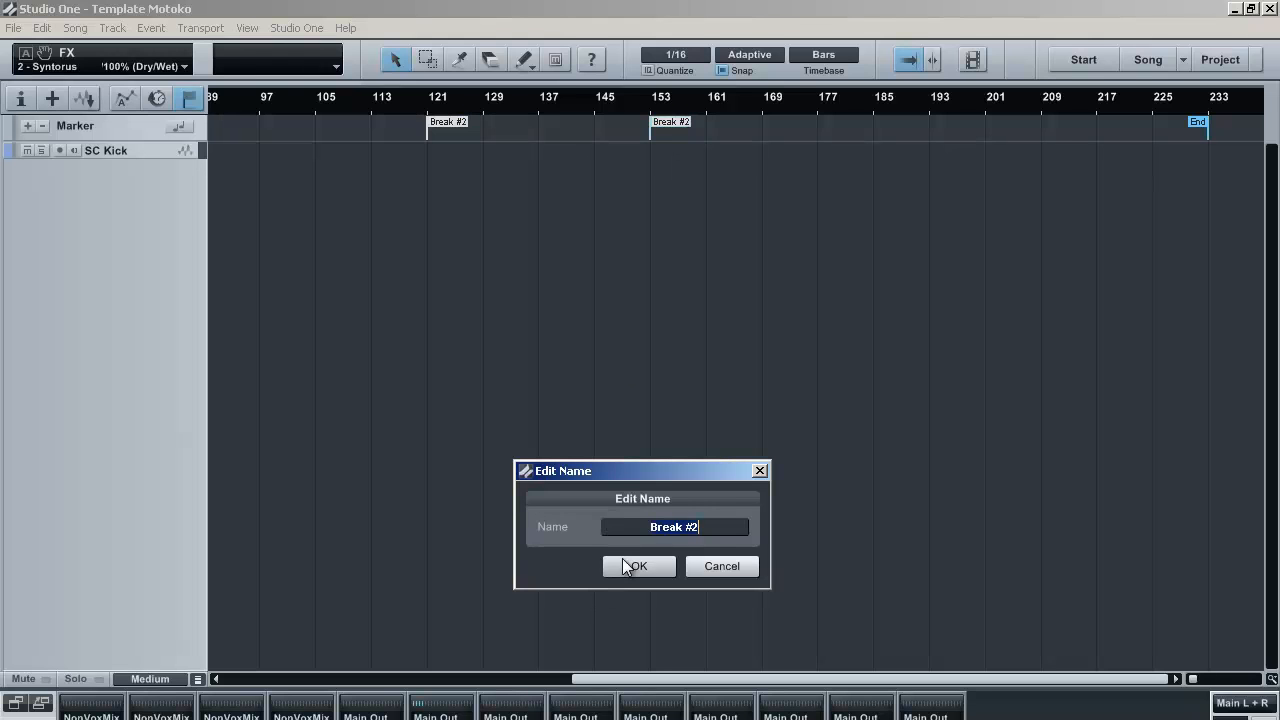
type("Body #")
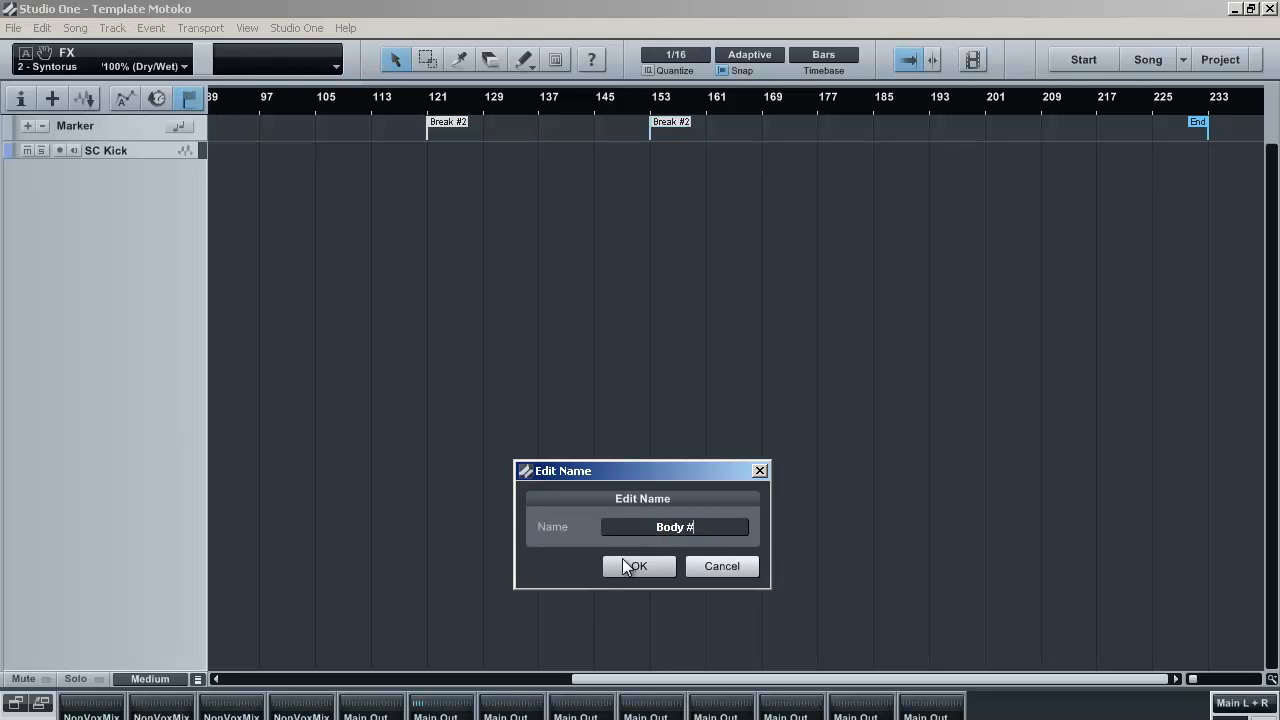
left_click(638, 566)
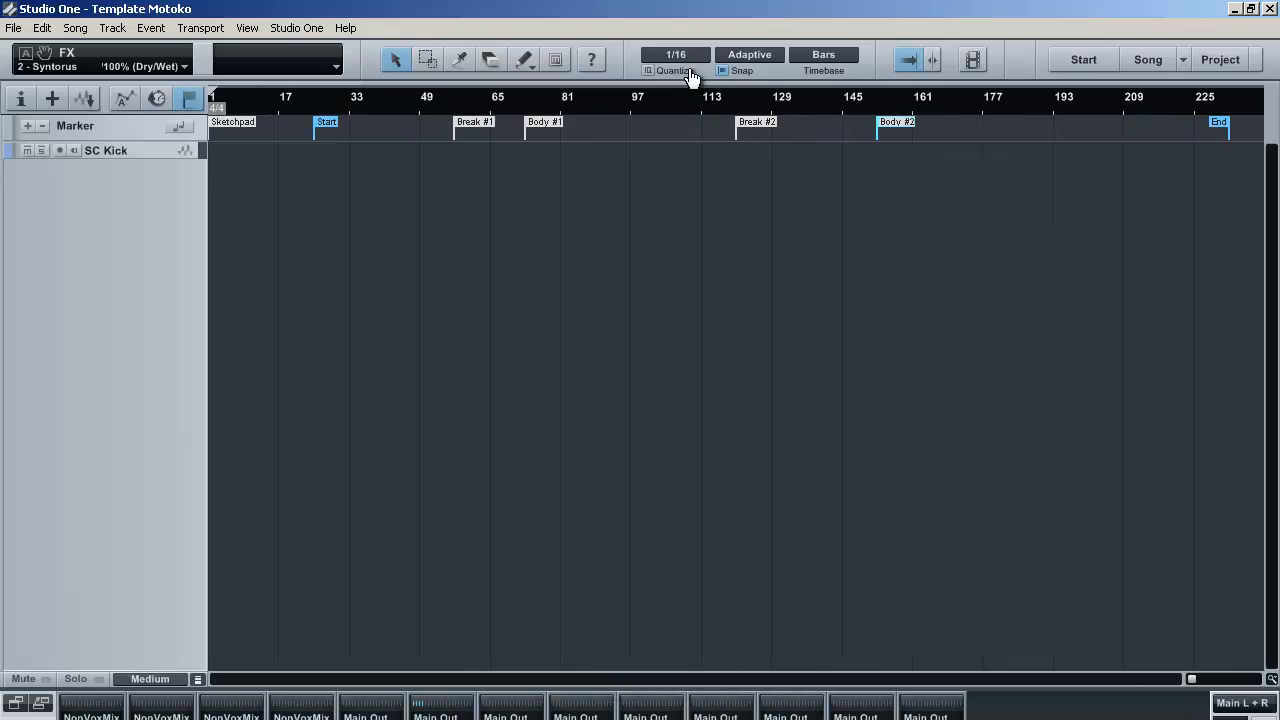
mouse_move(436, 224)
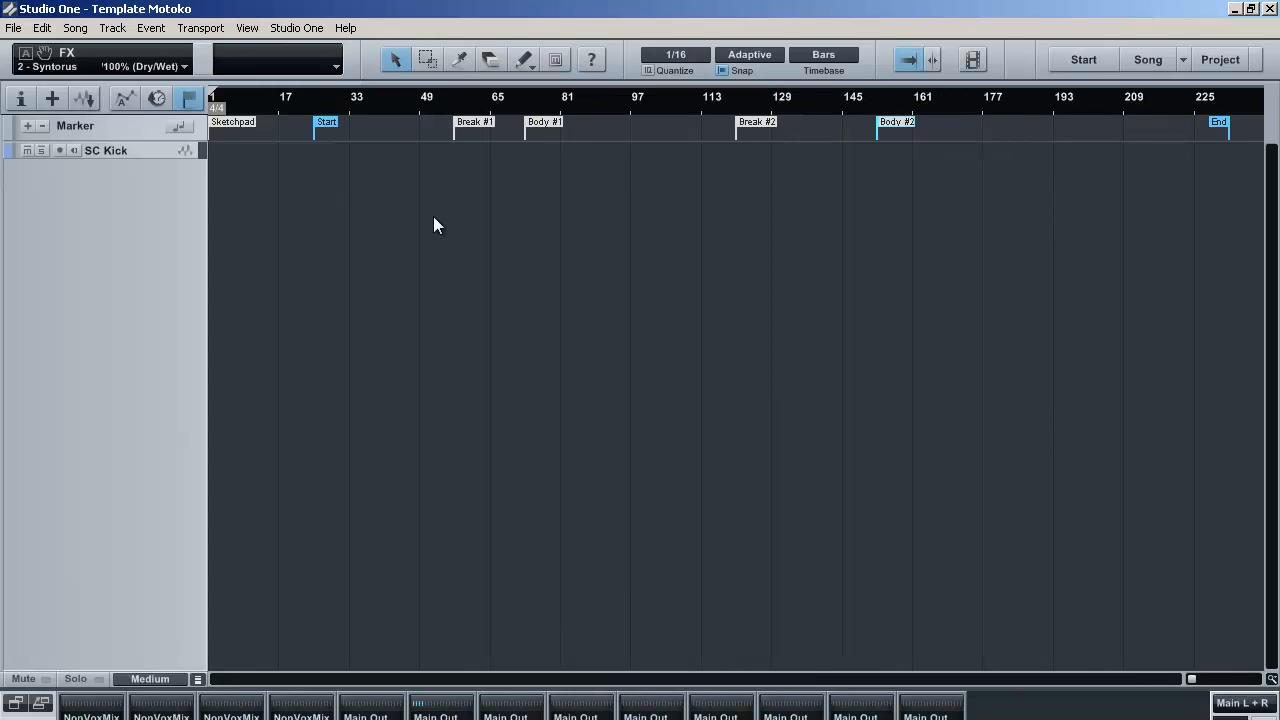
mouse_move(436, 164)
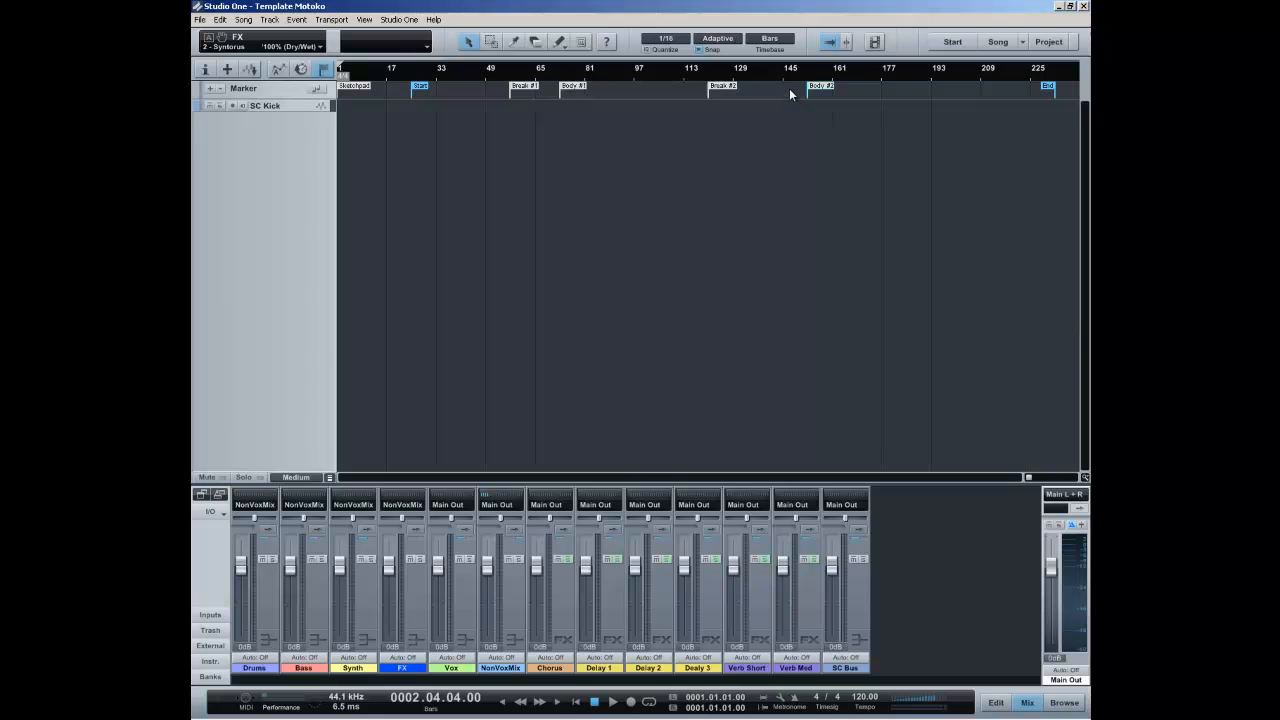
mouse_move(820, 90)
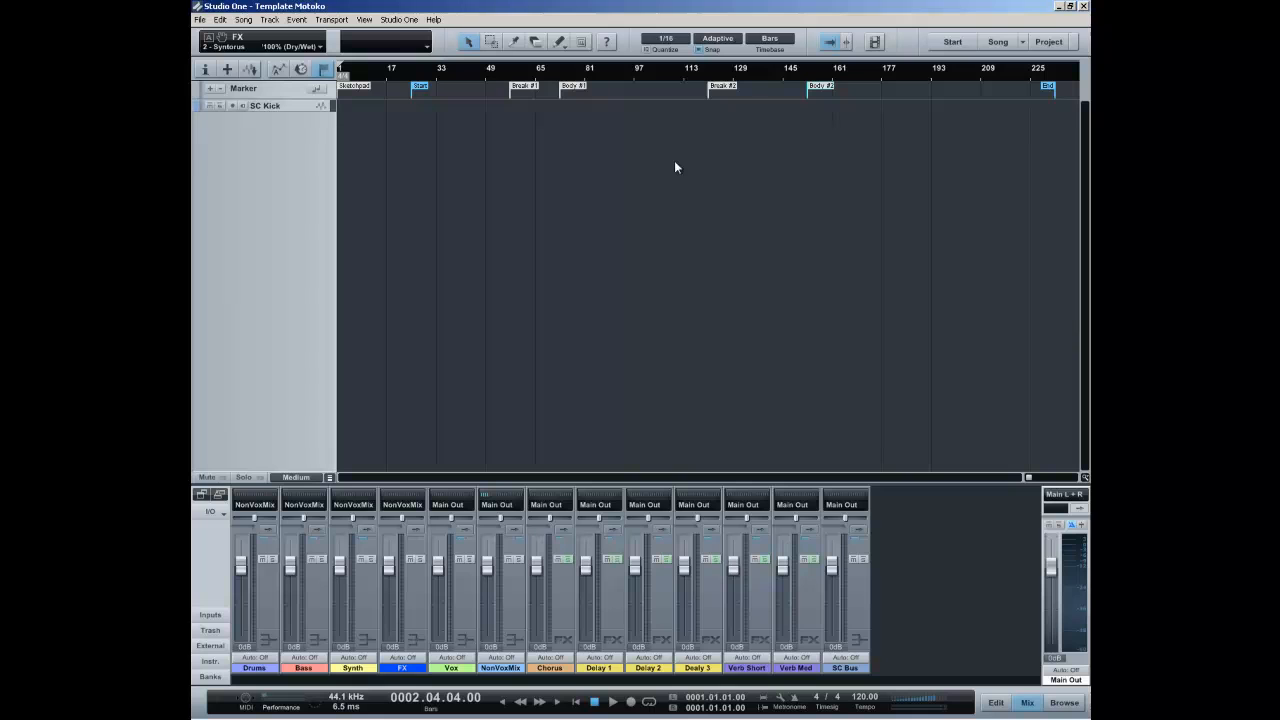
mouse_move(1048, 100)
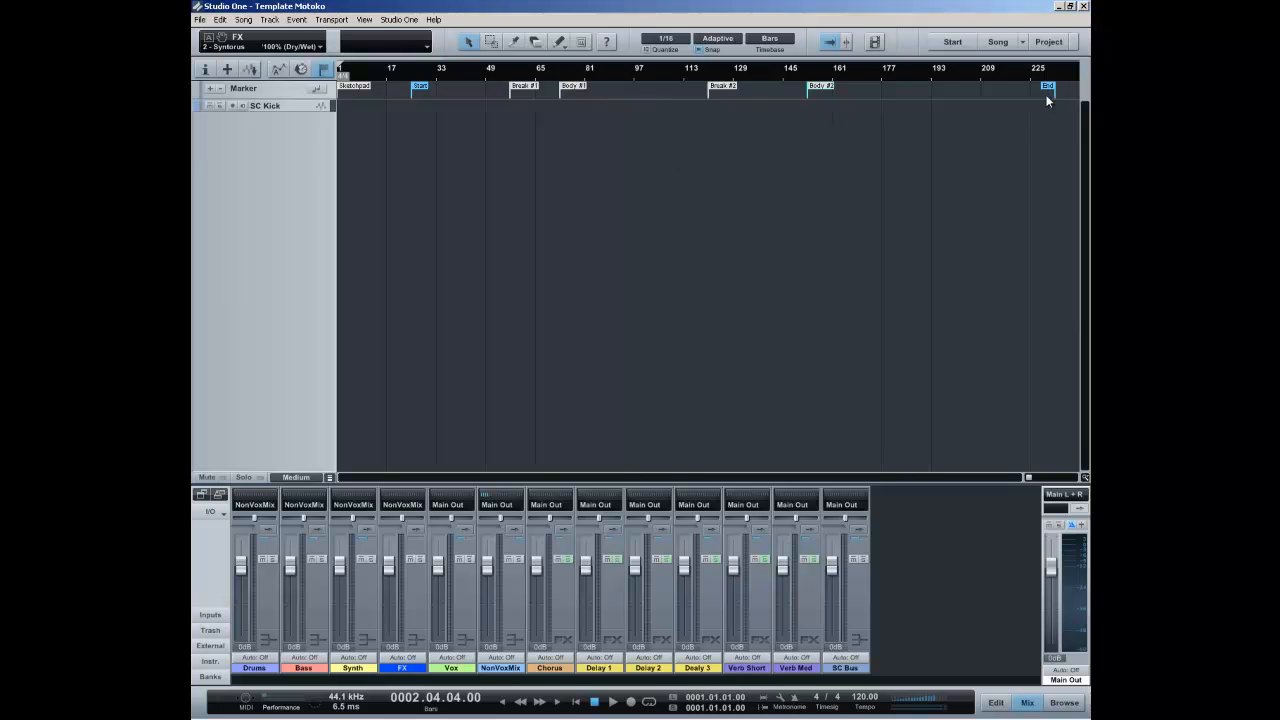
mouse_move(894, 116)
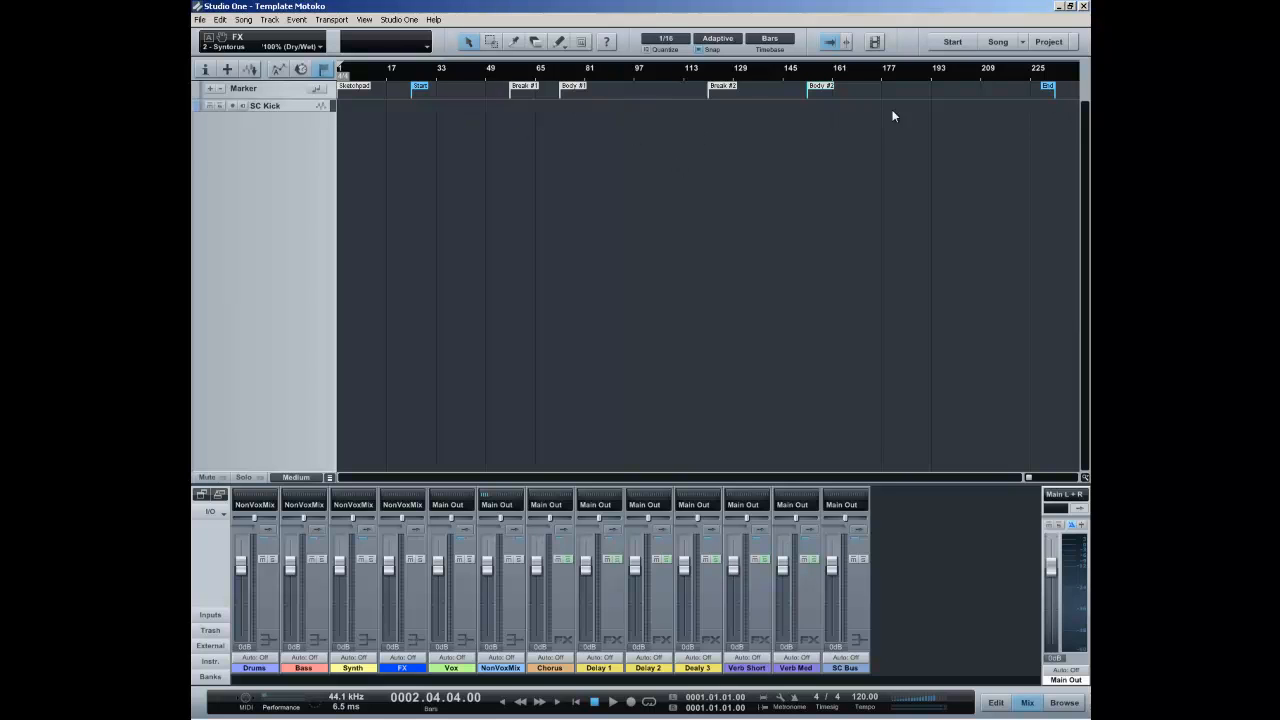
mouse_move(904, 114)
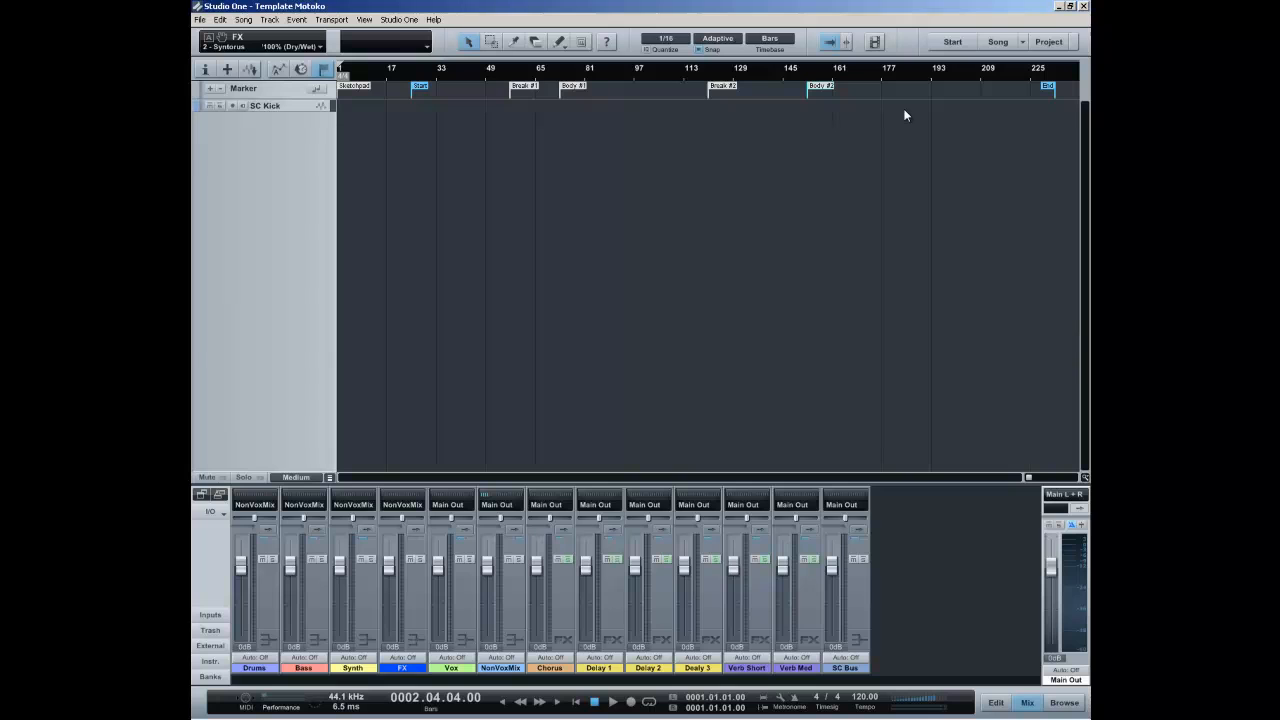
mouse_move(652, 86)
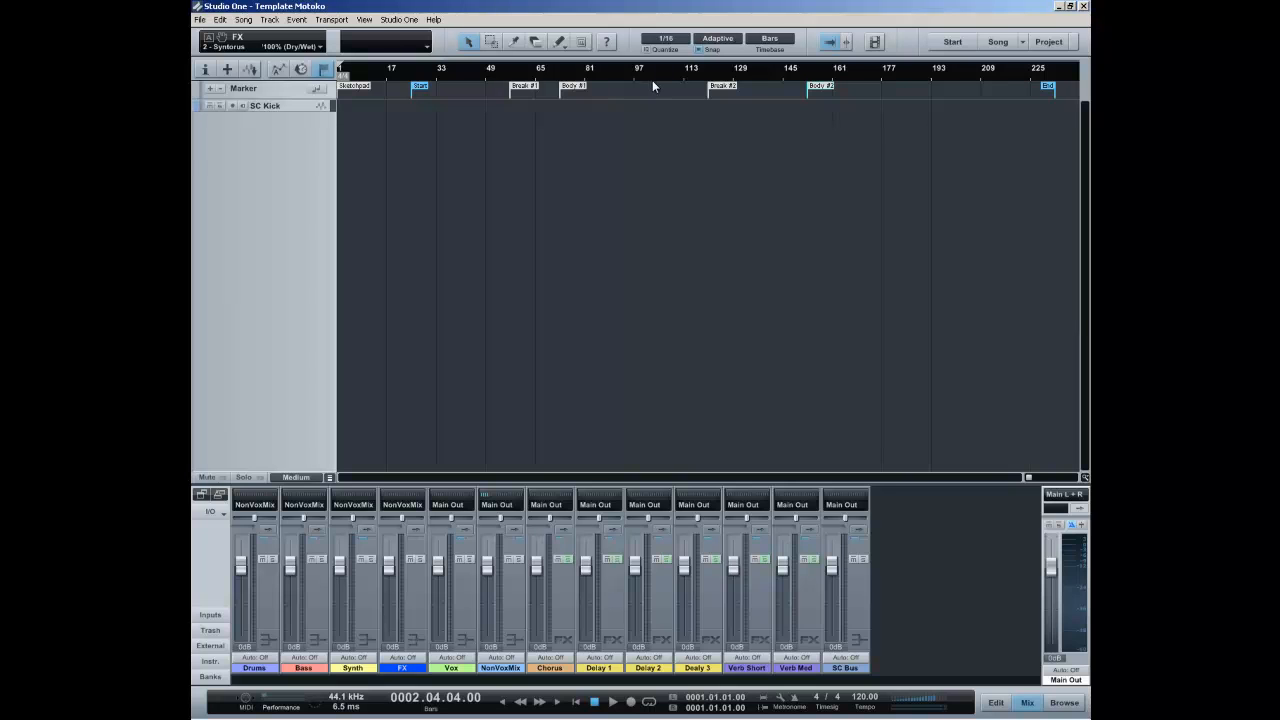
mouse_move(652, 124)
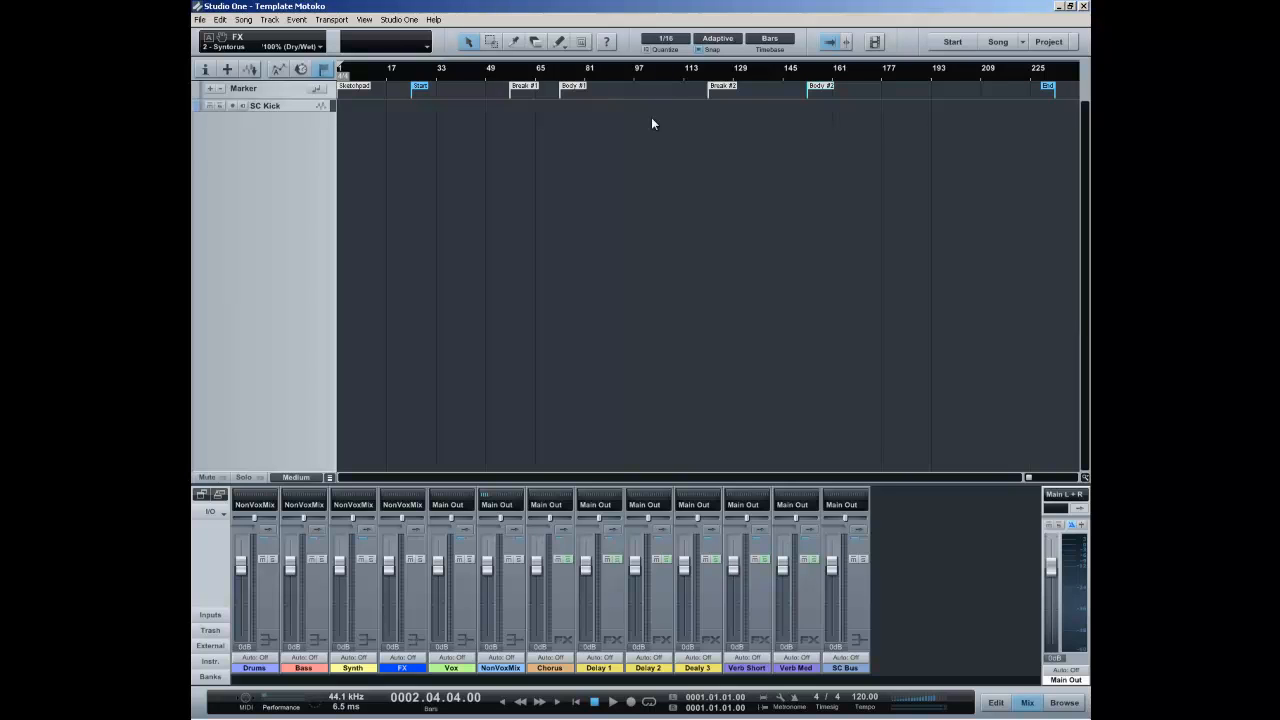
mouse_move(544, 156)
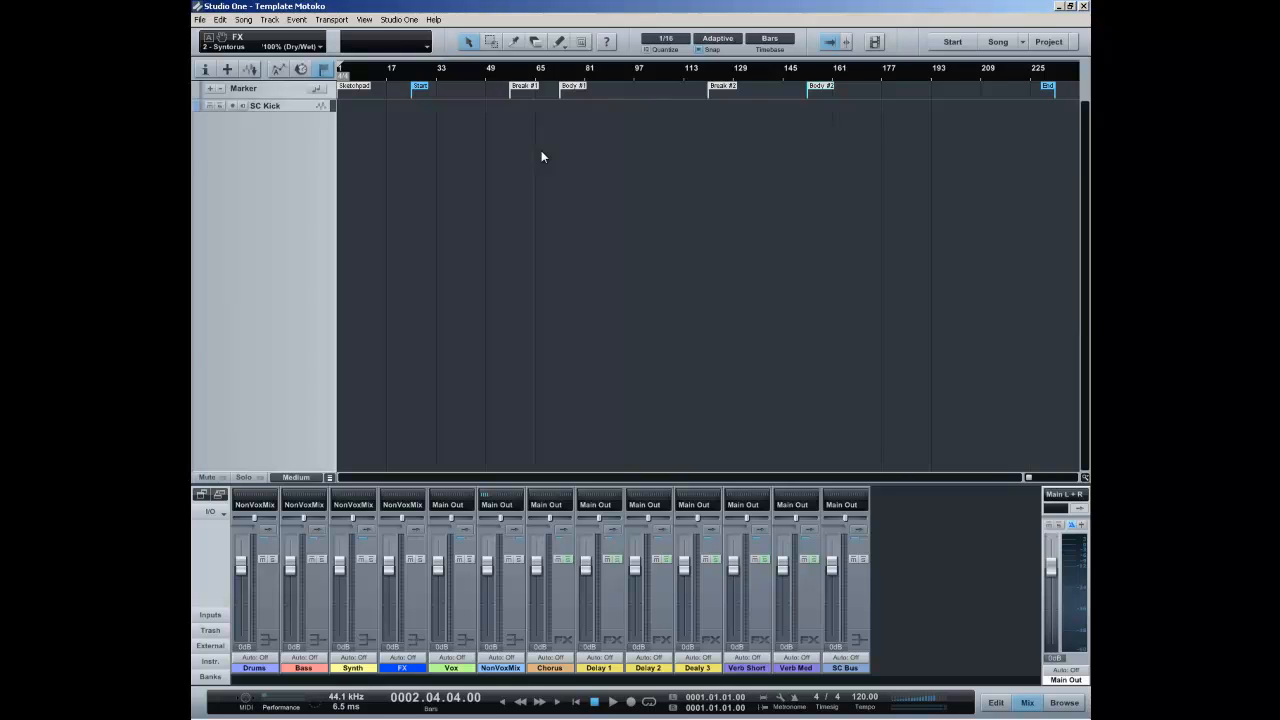
mouse_move(476, 184)
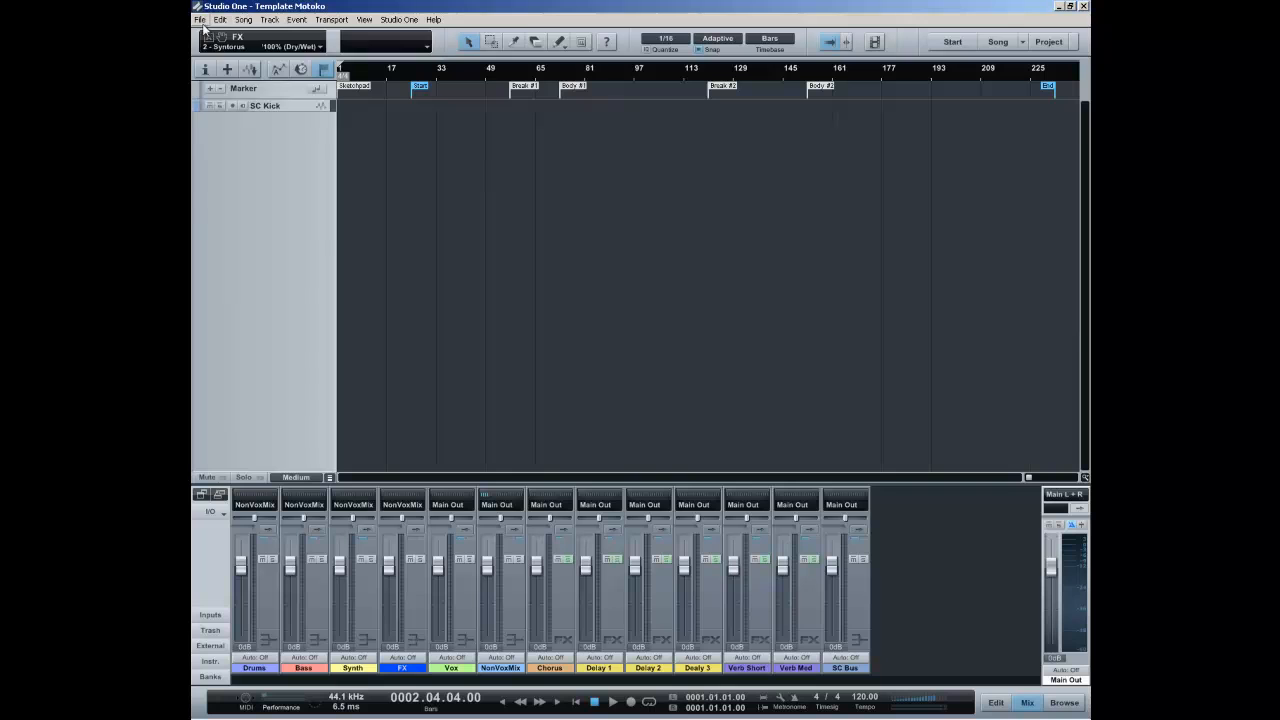
Step: Save the song as a template with the description Motoko Template Tutorial and return to the start page
left_click(200, 20)
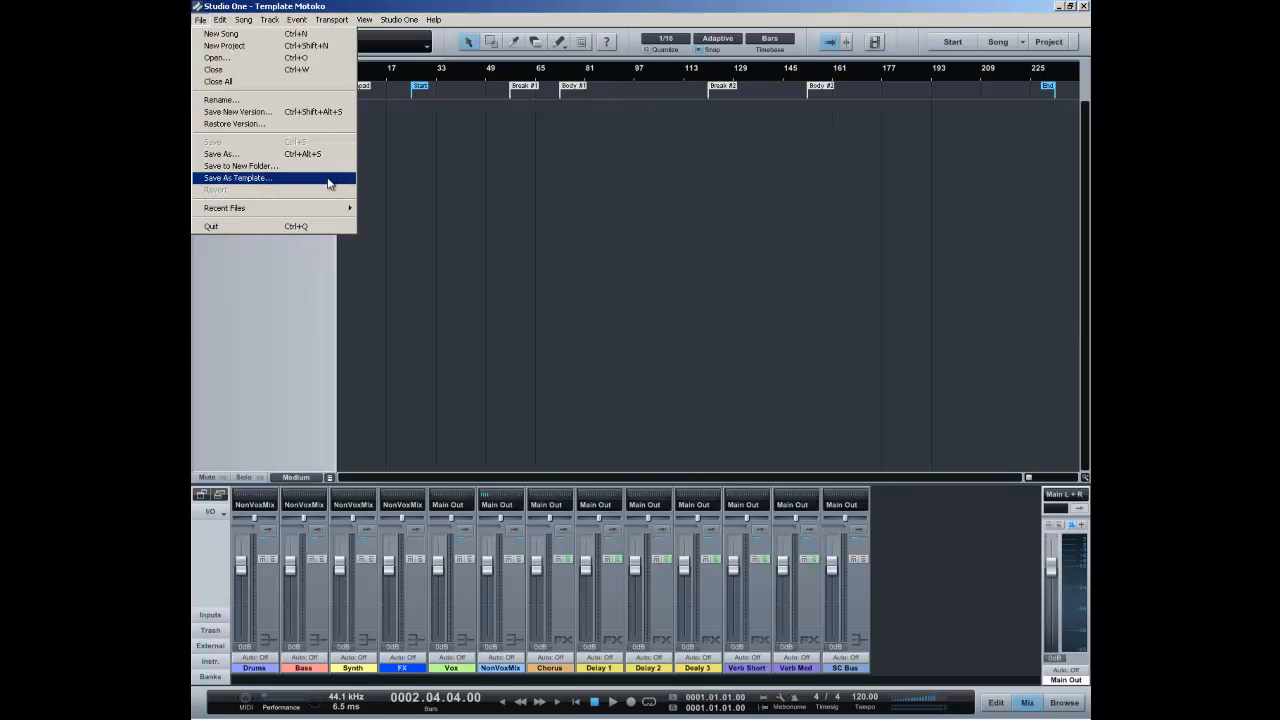
left_click(236, 178)
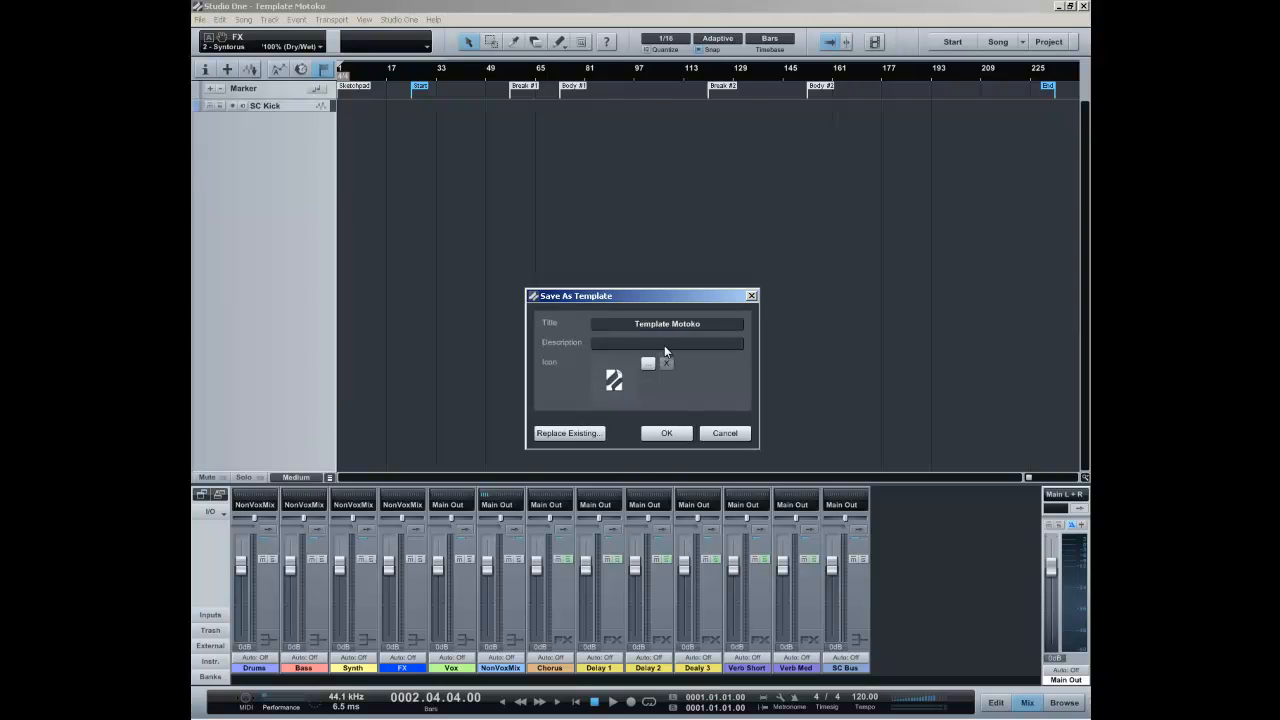
type("Mo")
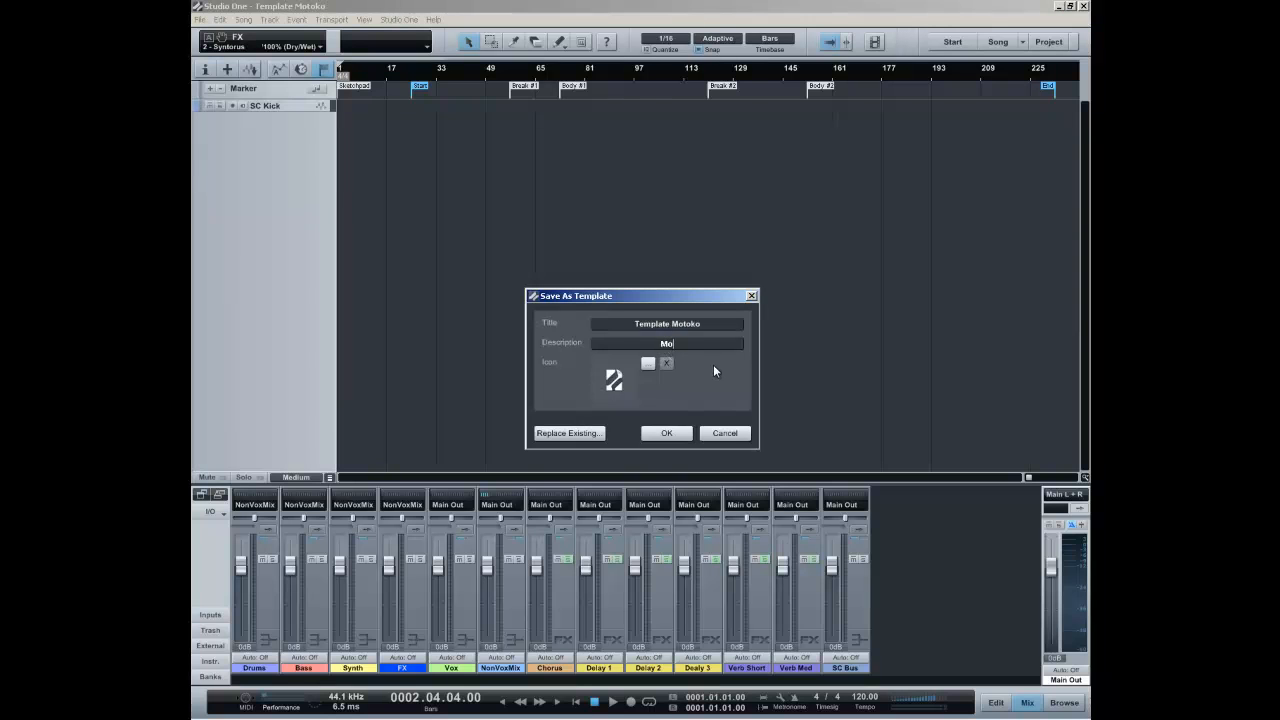
type("Motoko Template")
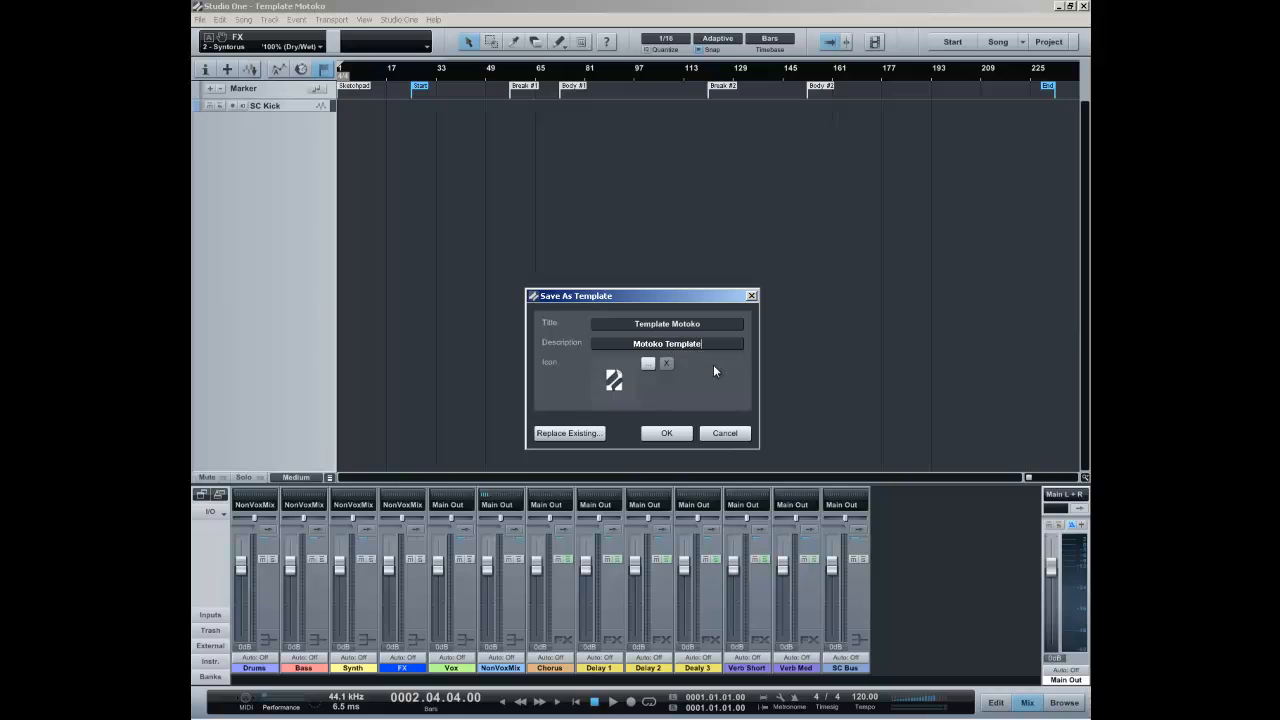
type("Tutorial")
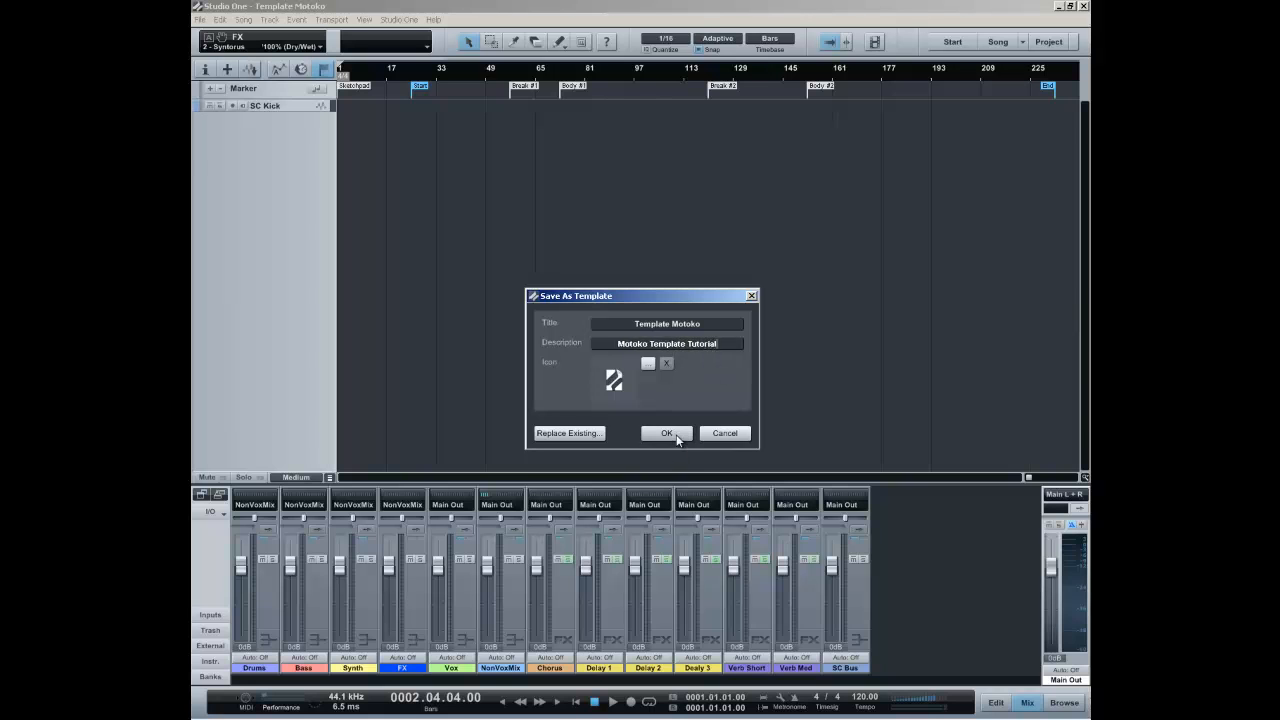
left_click(666, 432)
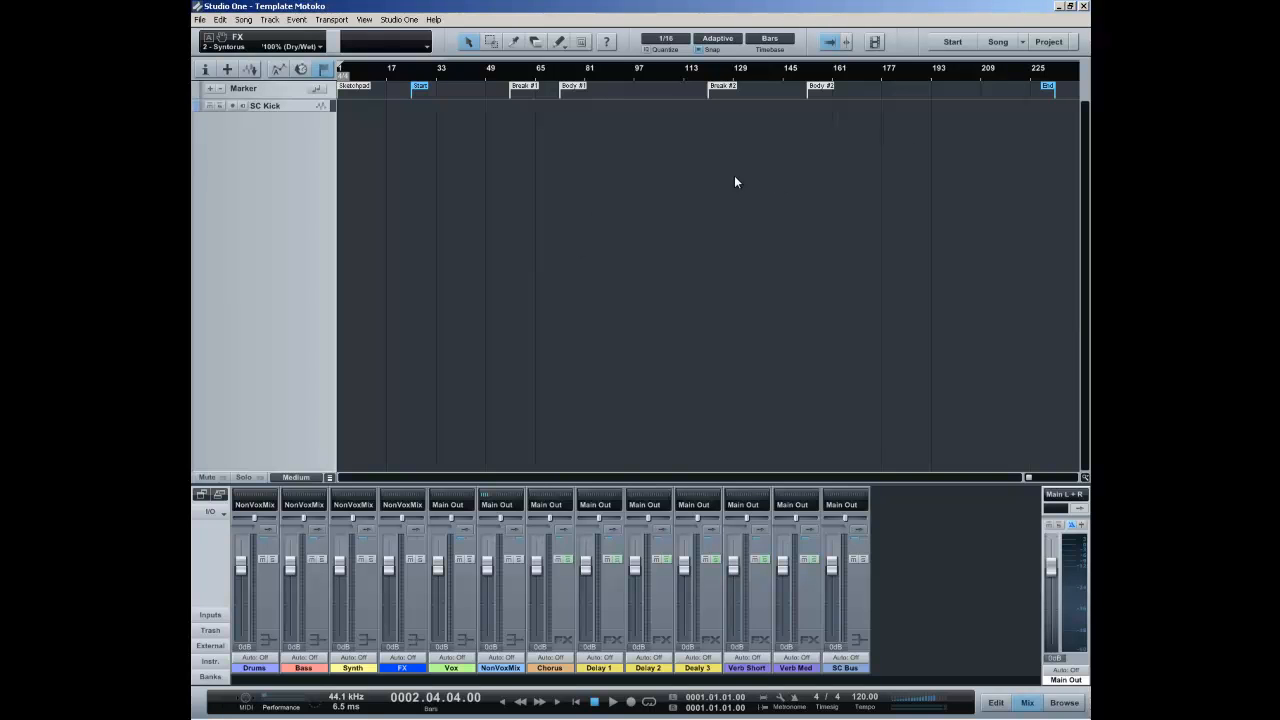
left_click(952, 40)
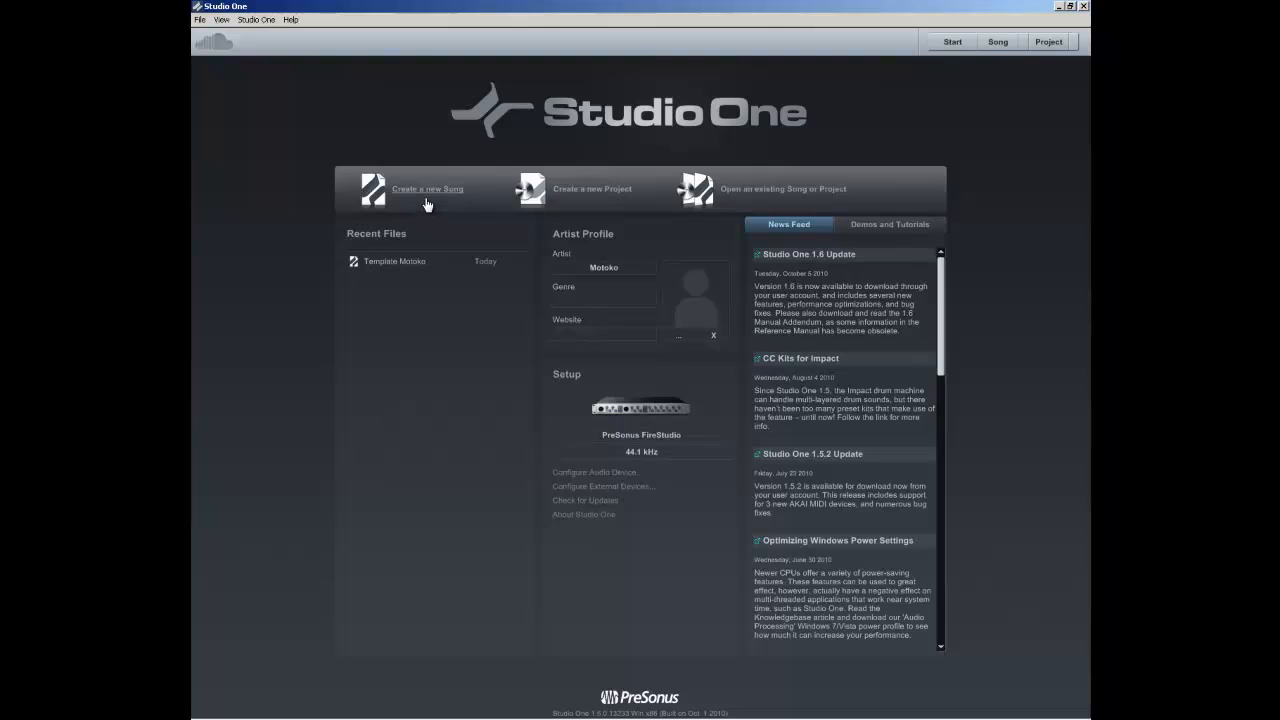
Step: Create a new song from the Template Motoko template
left_click(428, 188)
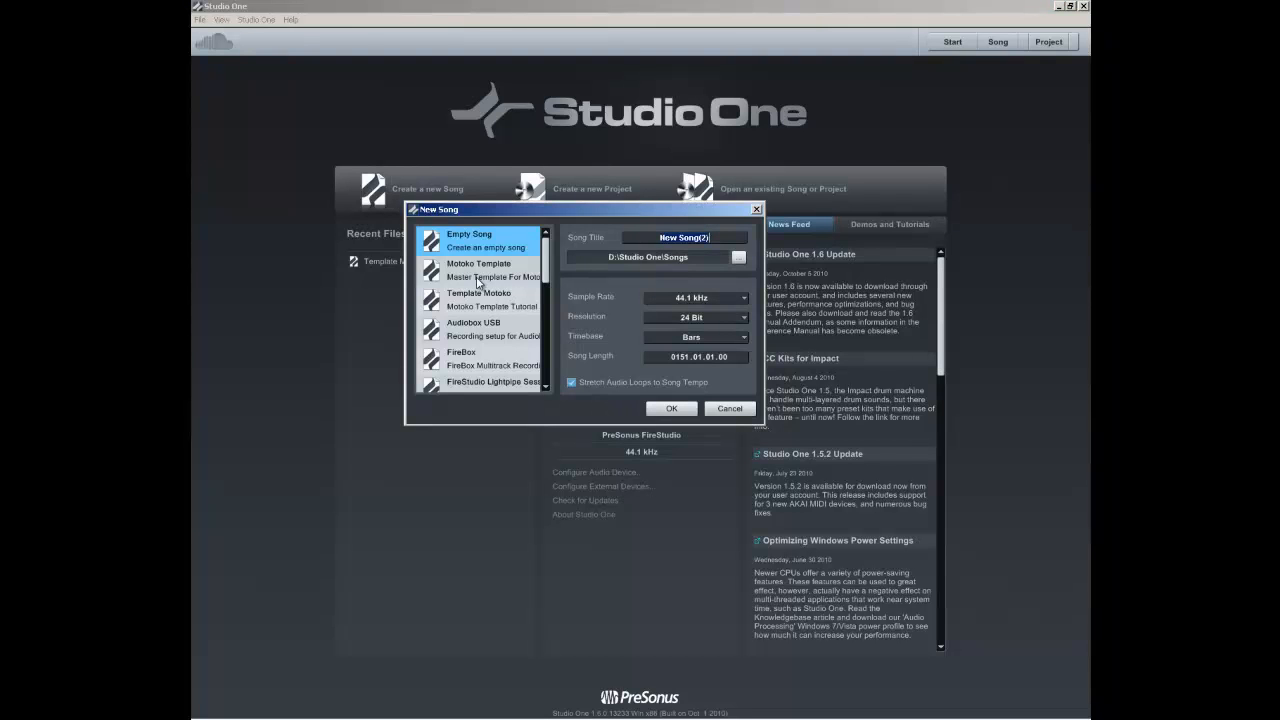
left_click(480, 268)
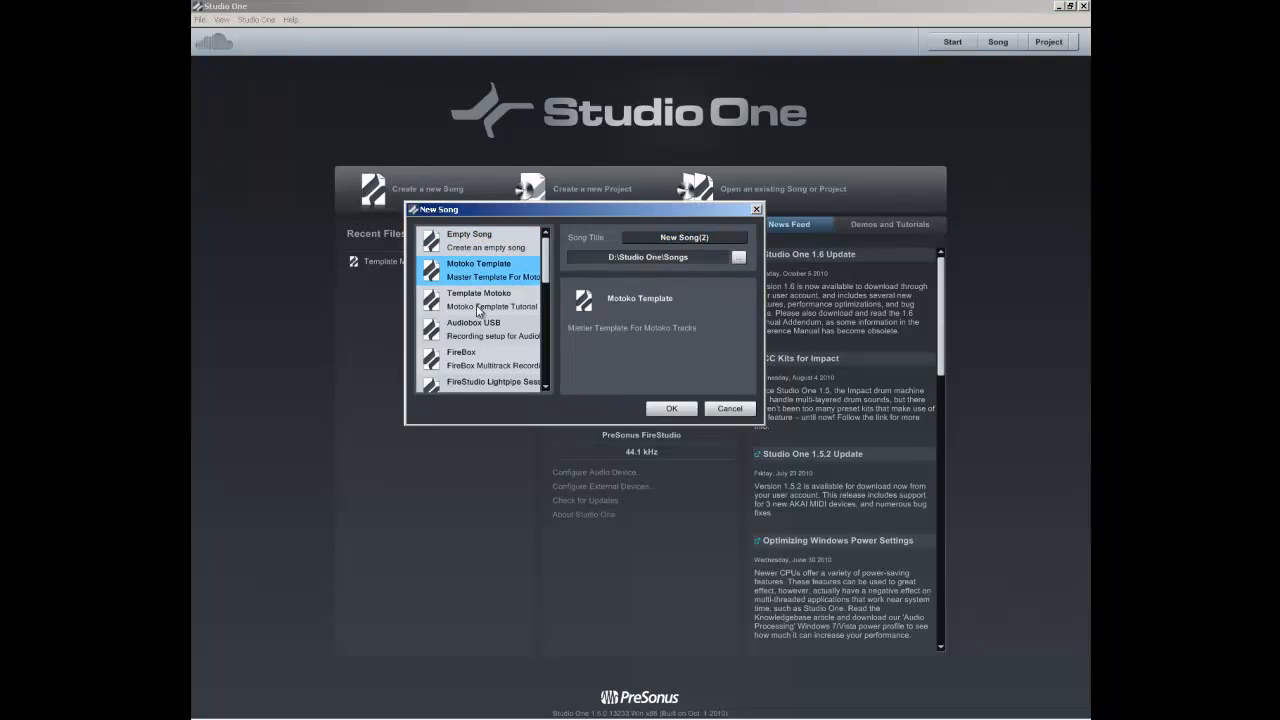
left_click(478, 300)
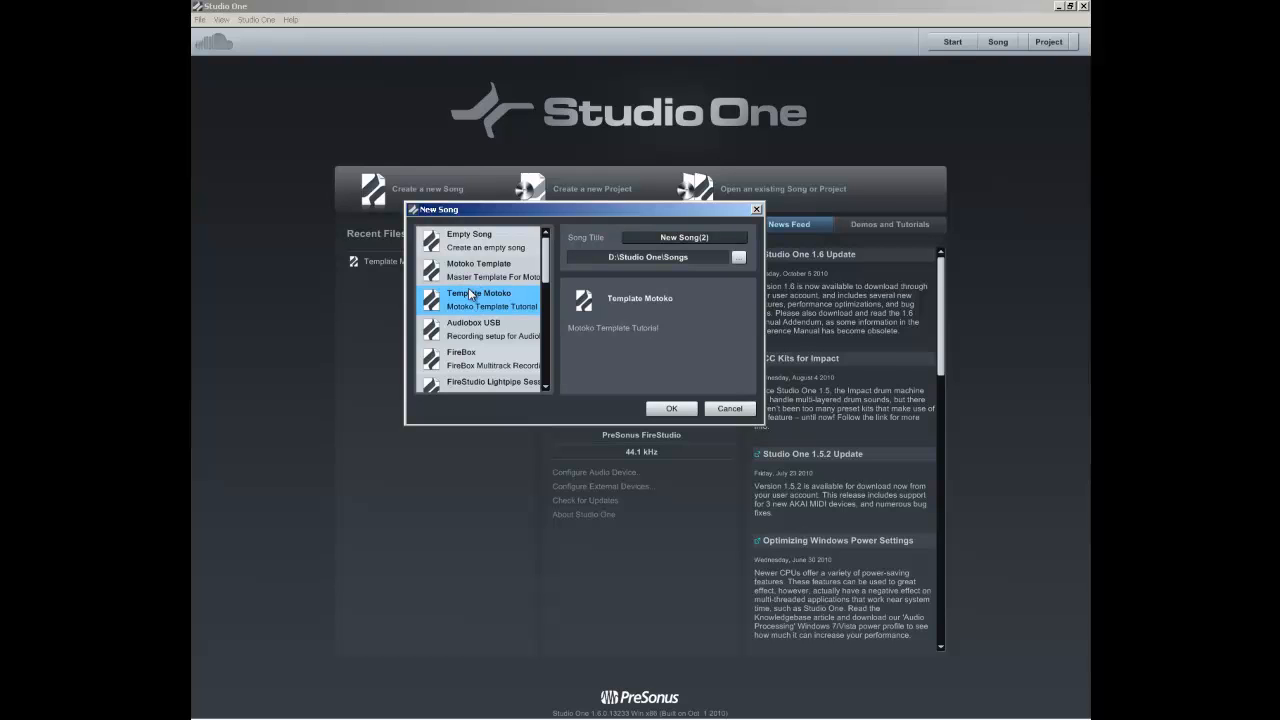
mouse_move(504, 316)
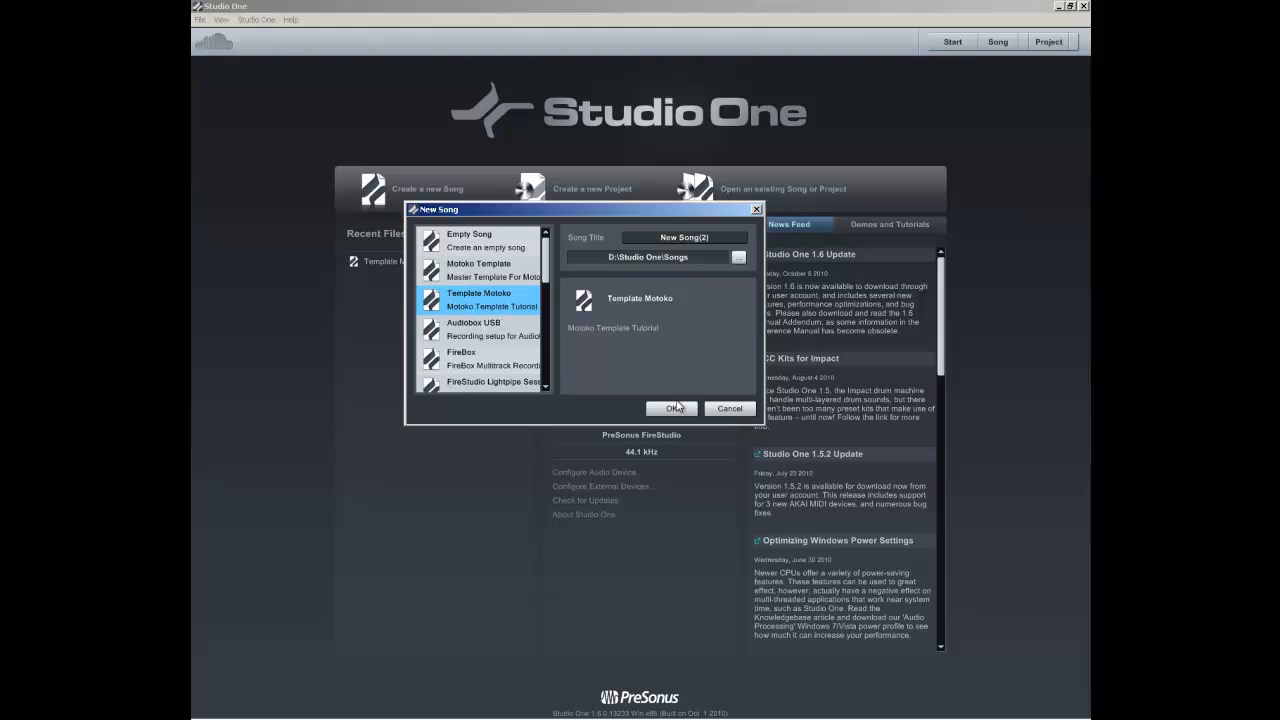
left_click(670, 408)
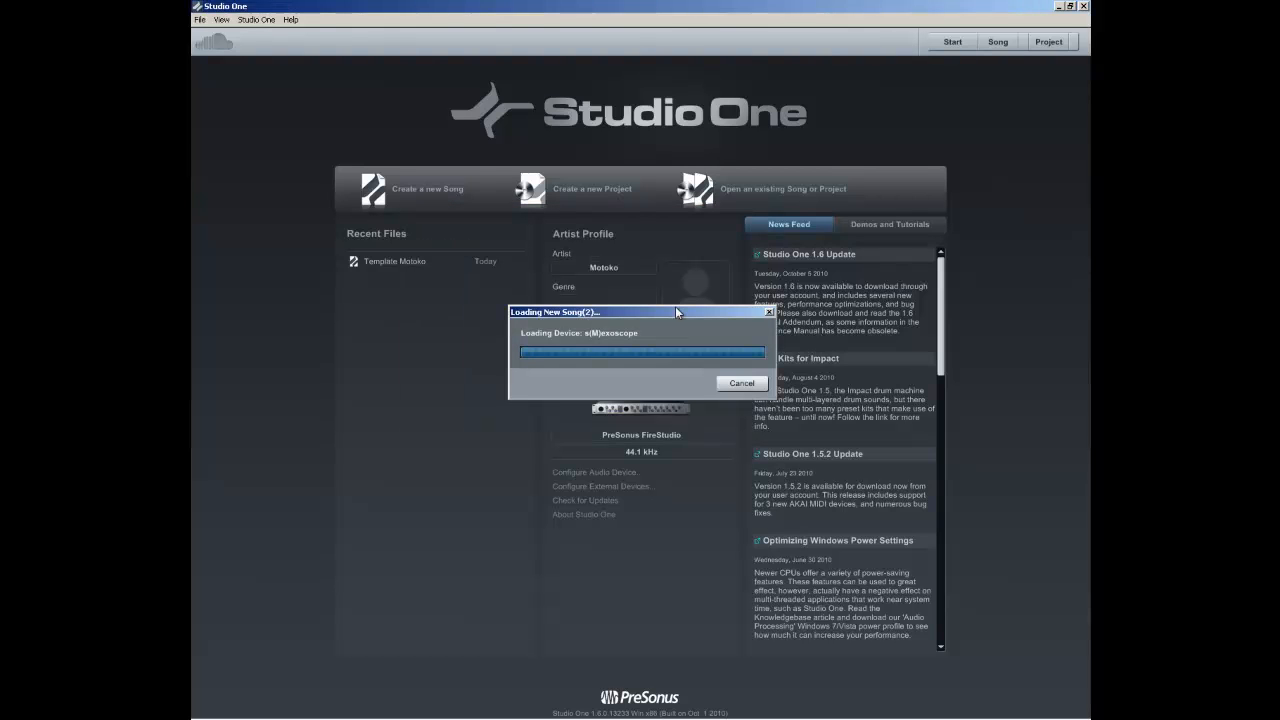